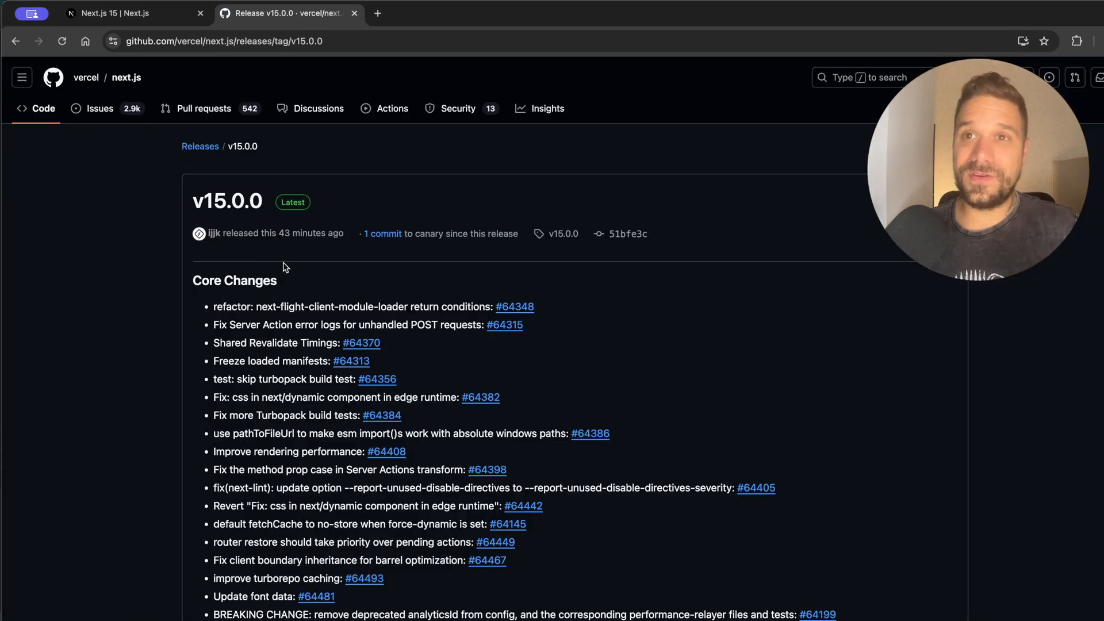
- Return to the Next.js 15 tab and reread the React 19 RC section
scroll(down, 3)
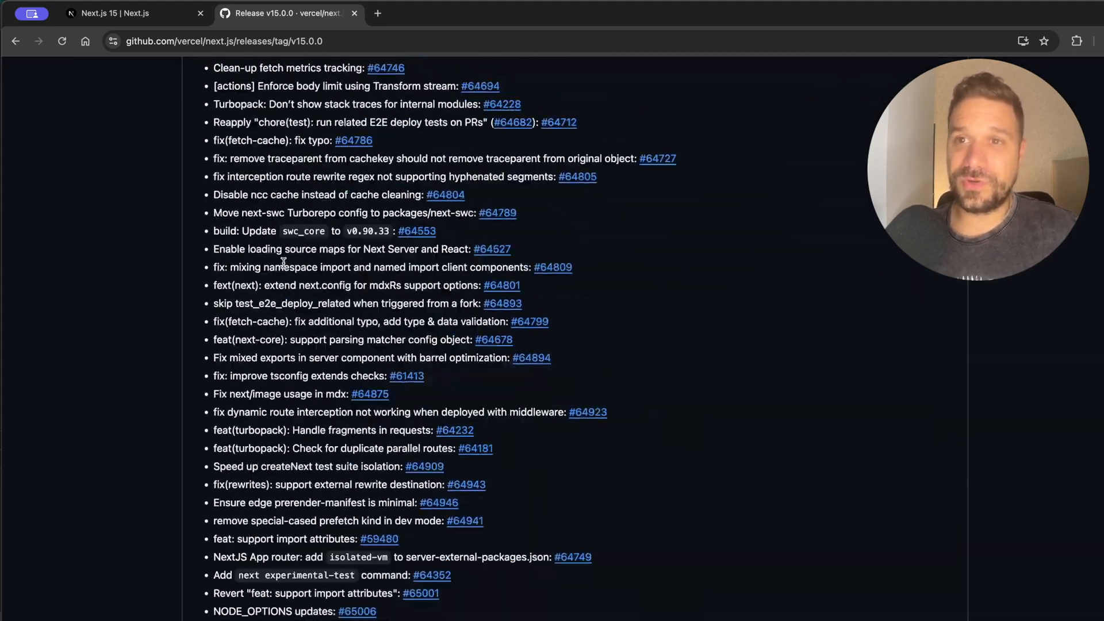
scroll(up, 3)
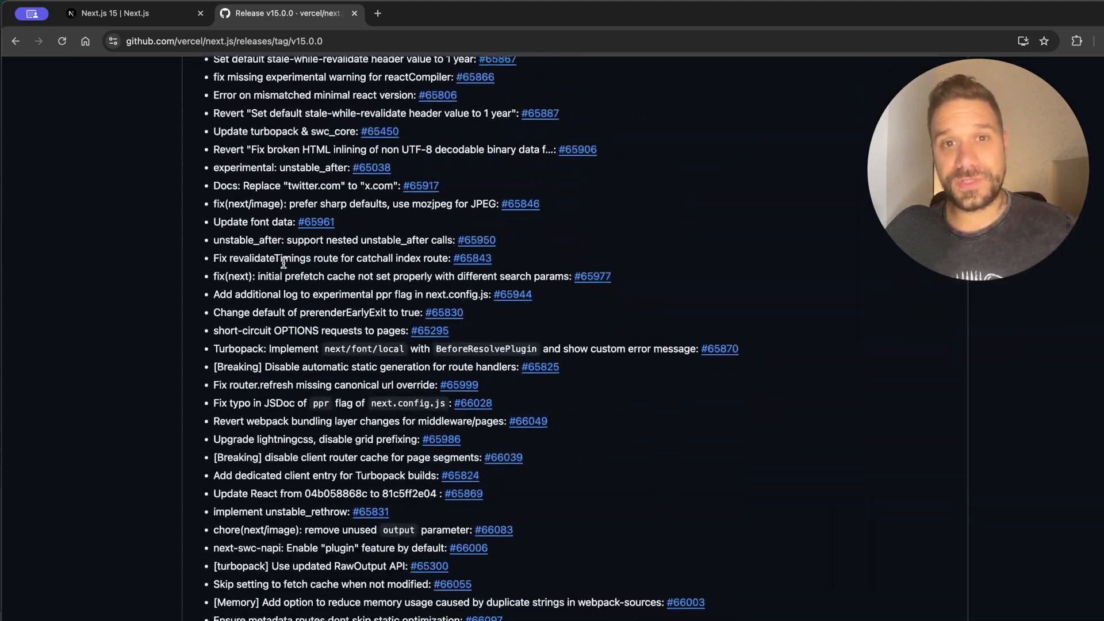
scroll(down, 3)
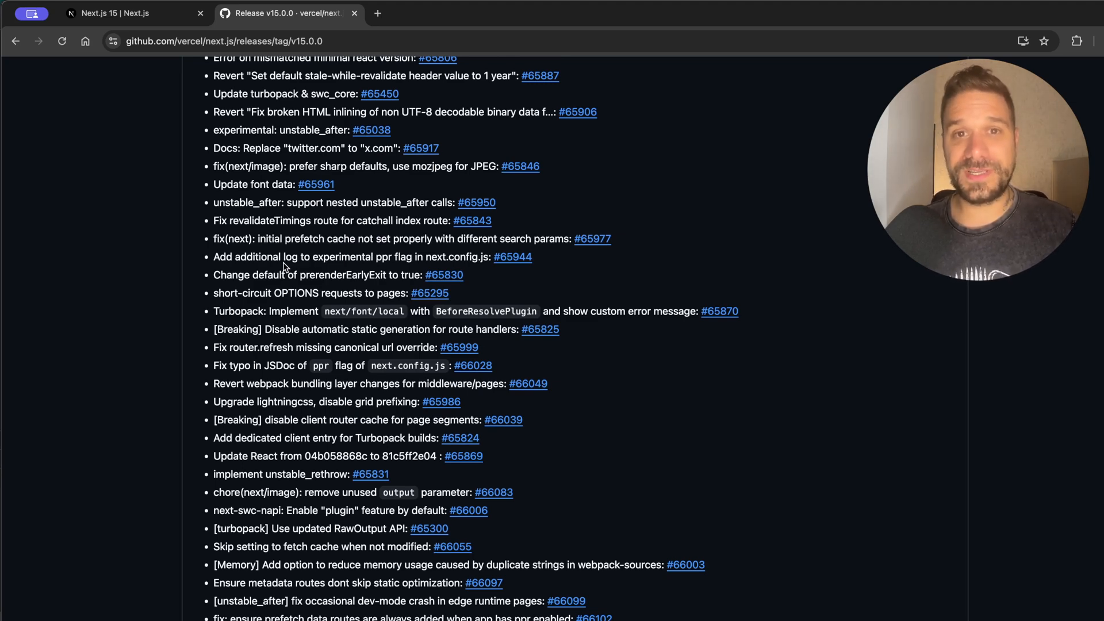
click(133, 13)
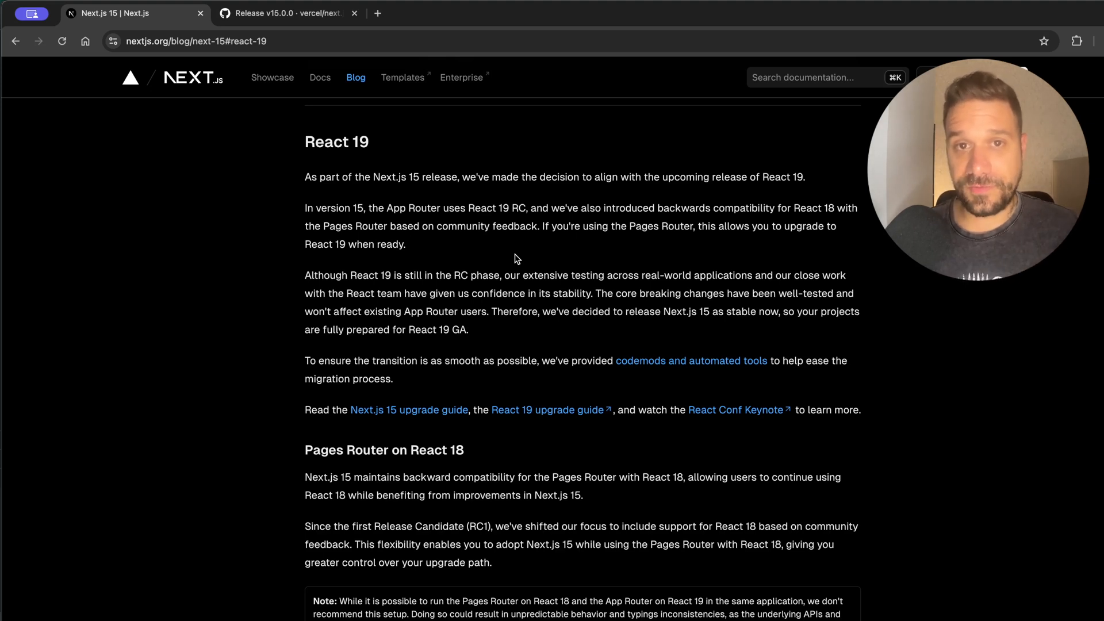
mouse_move(520, 262)
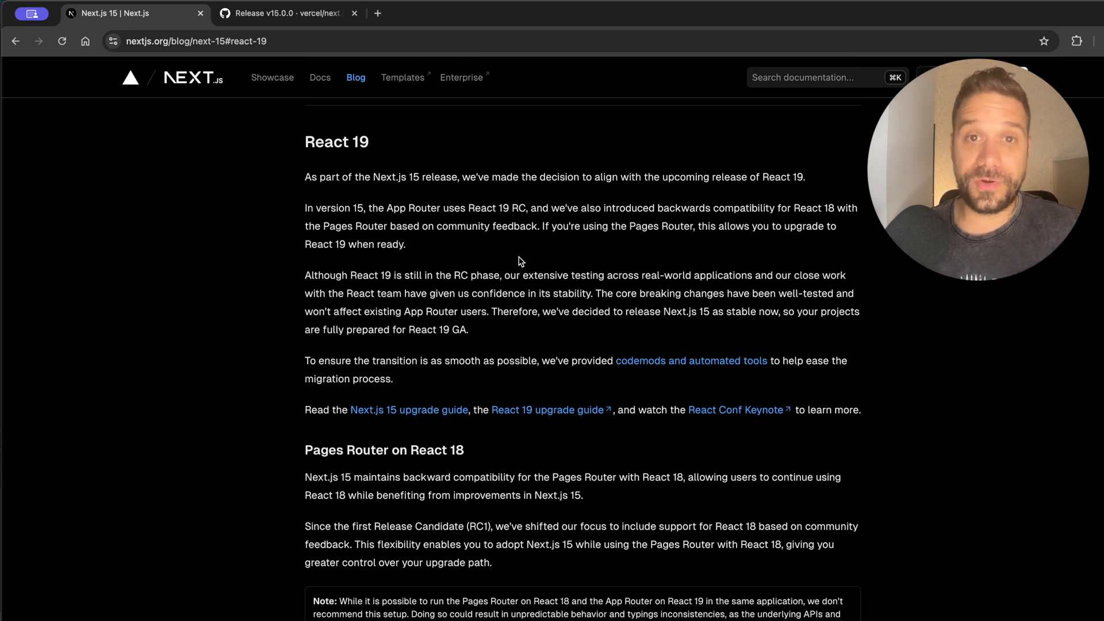
mouse_move(517, 256)
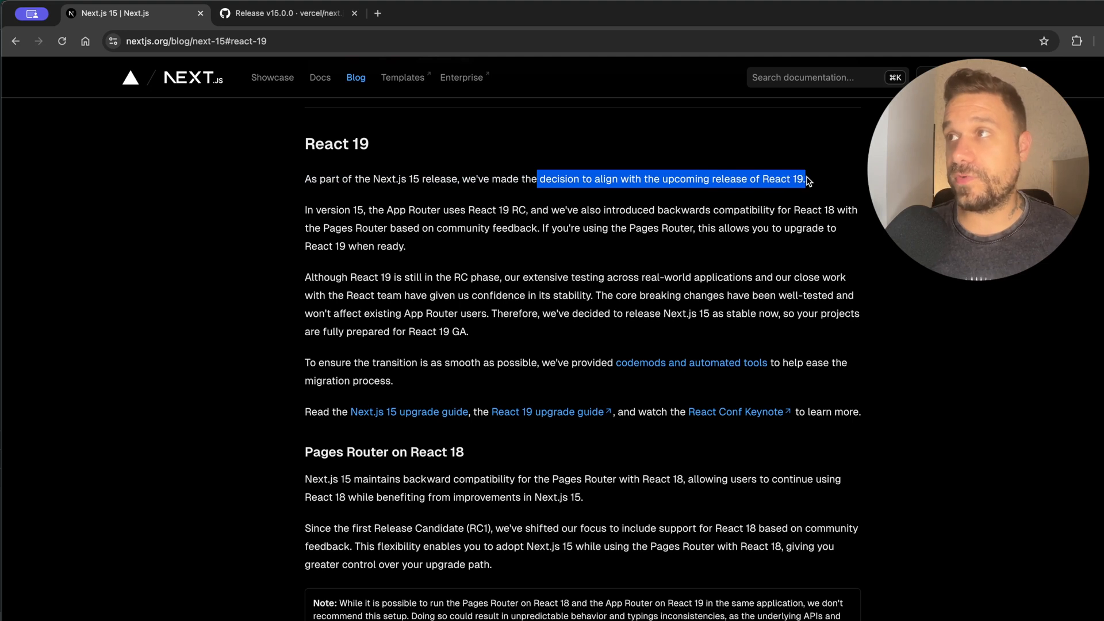
mouse_move(485, 208)
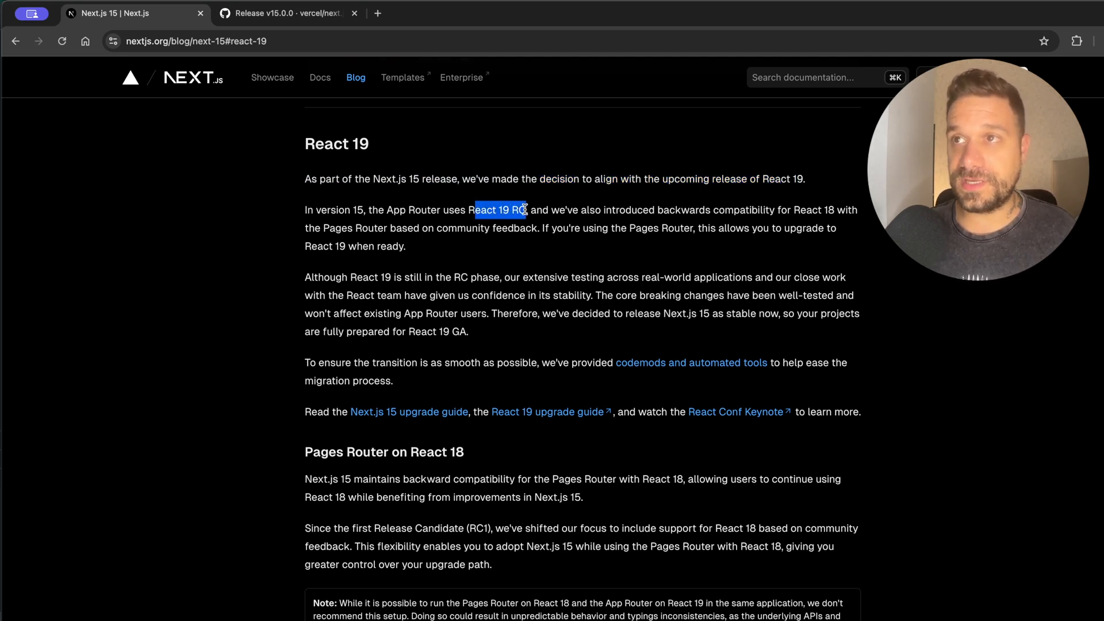
click(524, 264)
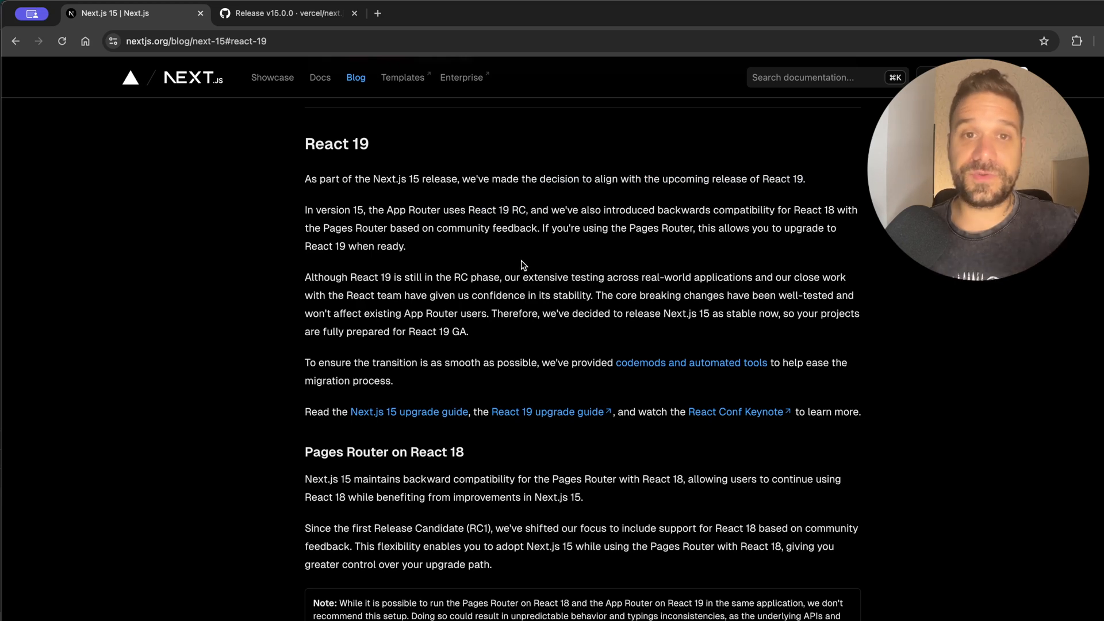
mouse_move(494, 343)
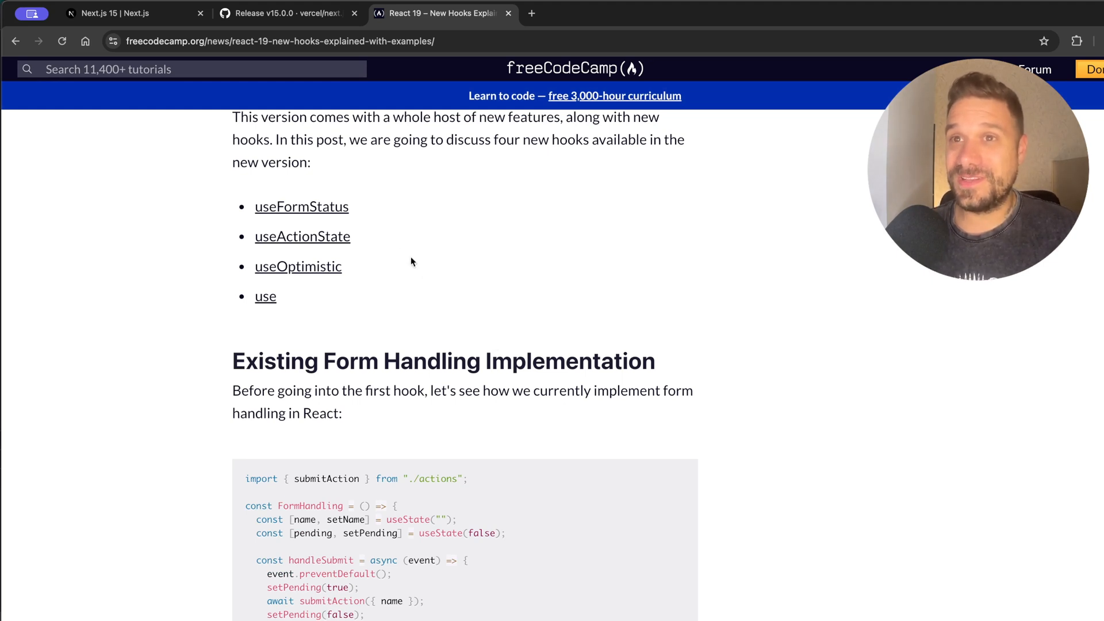
- Highlight the names of the new React 19 hooks, then clear the highlight
double_click(300, 206)
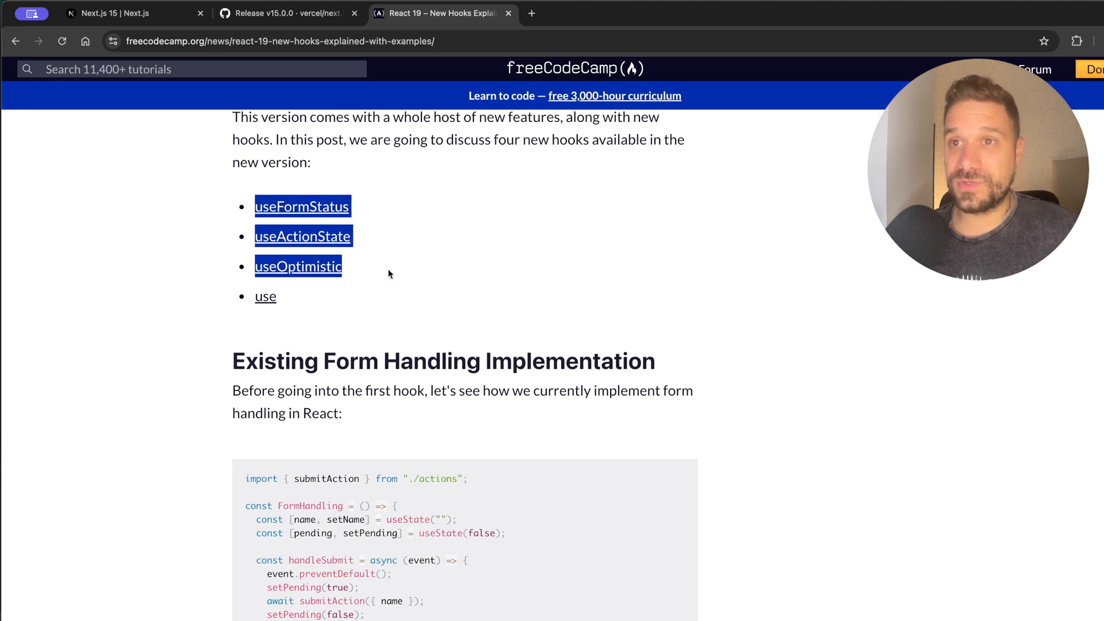
click(374, 324)
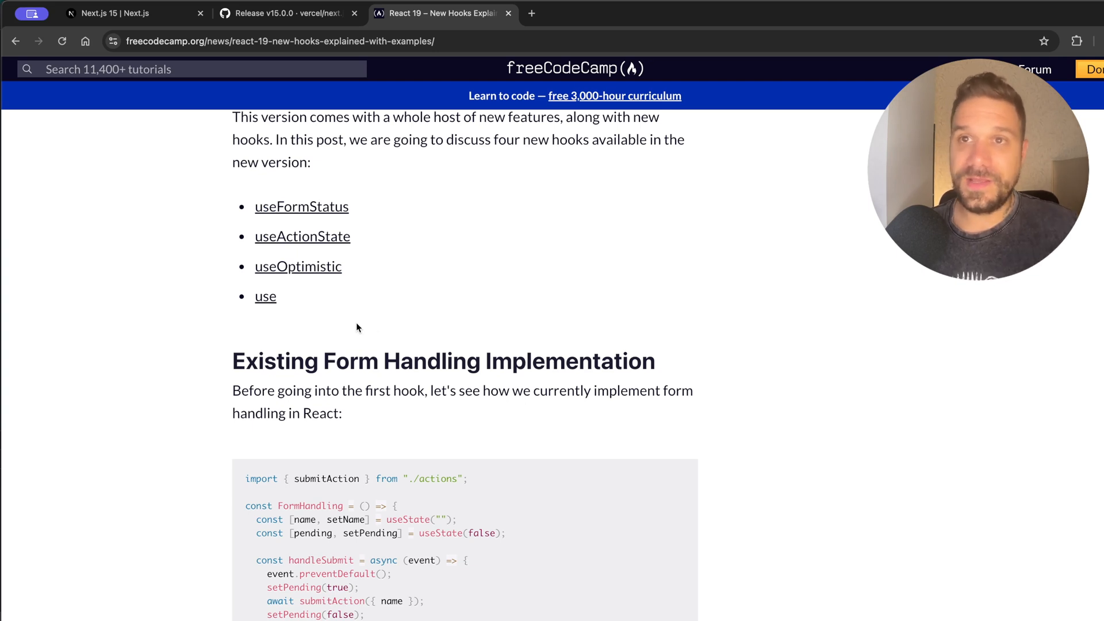
mouse_move(266, 296)
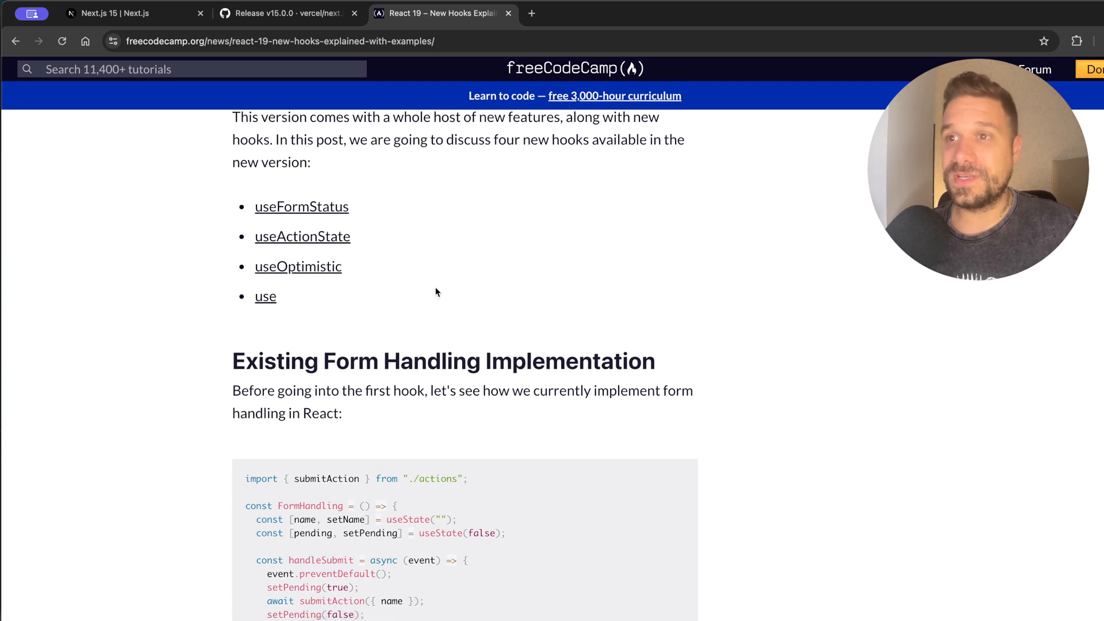
mouse_move(447, 314)
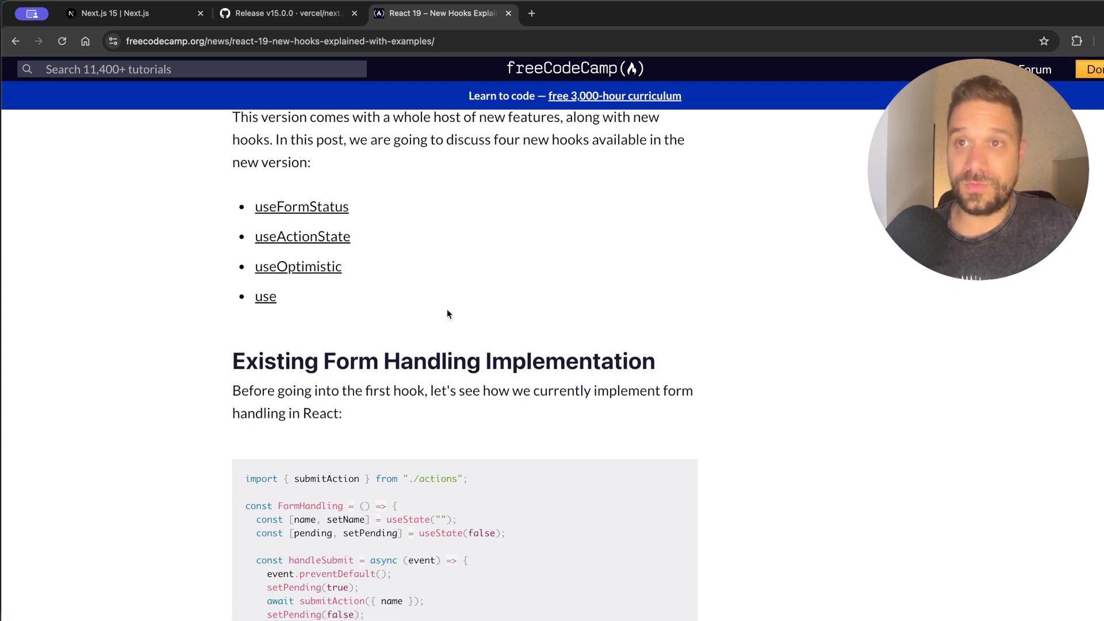
mouse_move(391, 334)
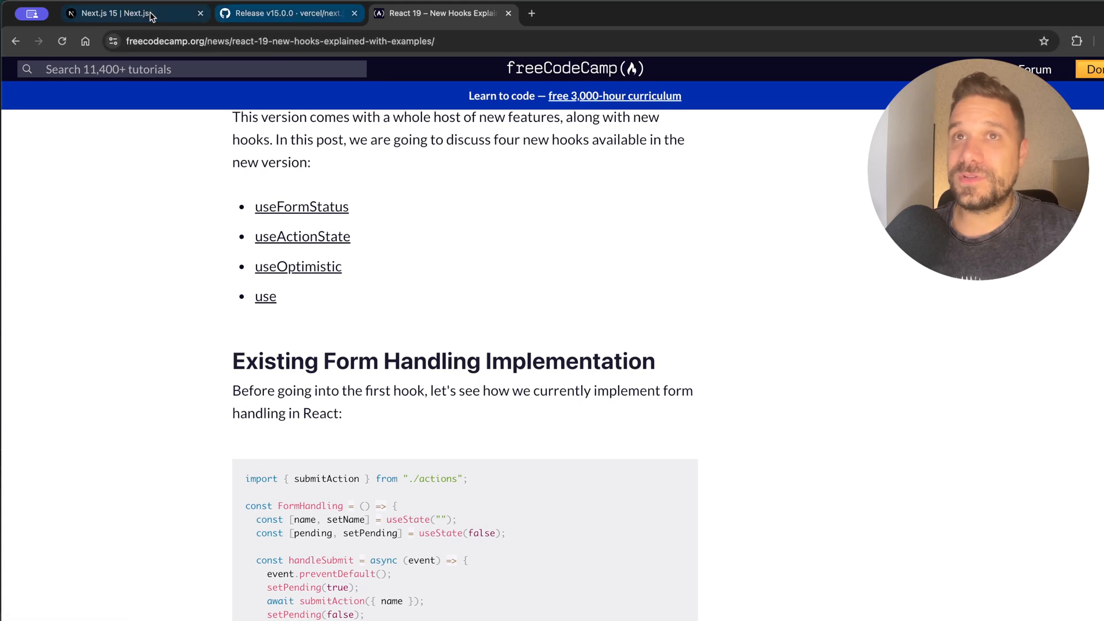
- Back on the Next.js 15 post, highlight the point that breaking changes are well-tested, then clear it
click(130, 13)
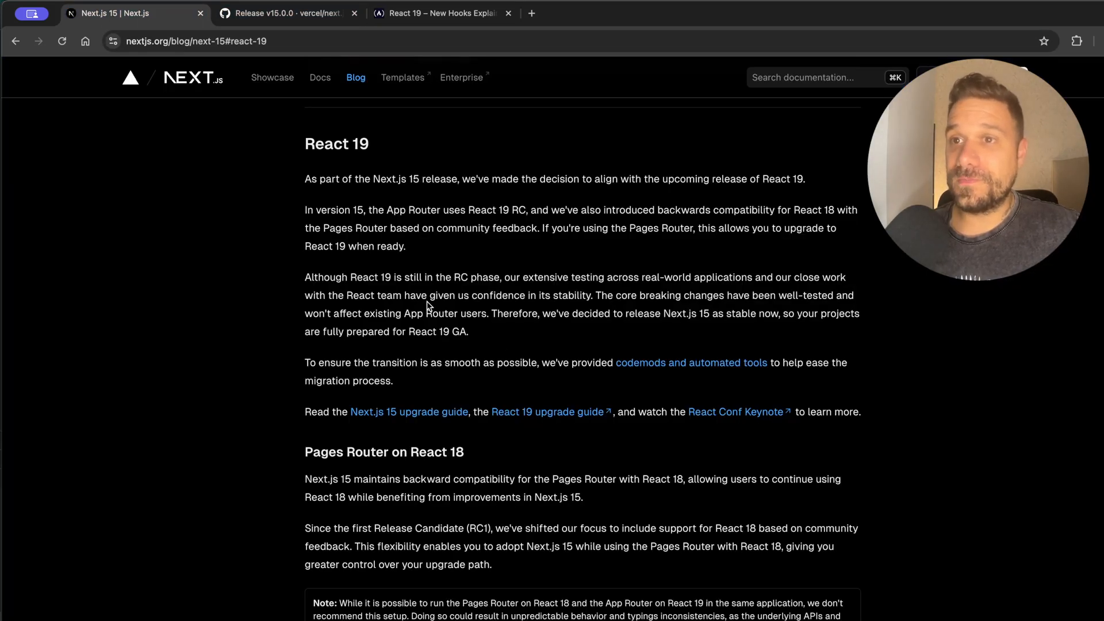
double_click(774, 296)
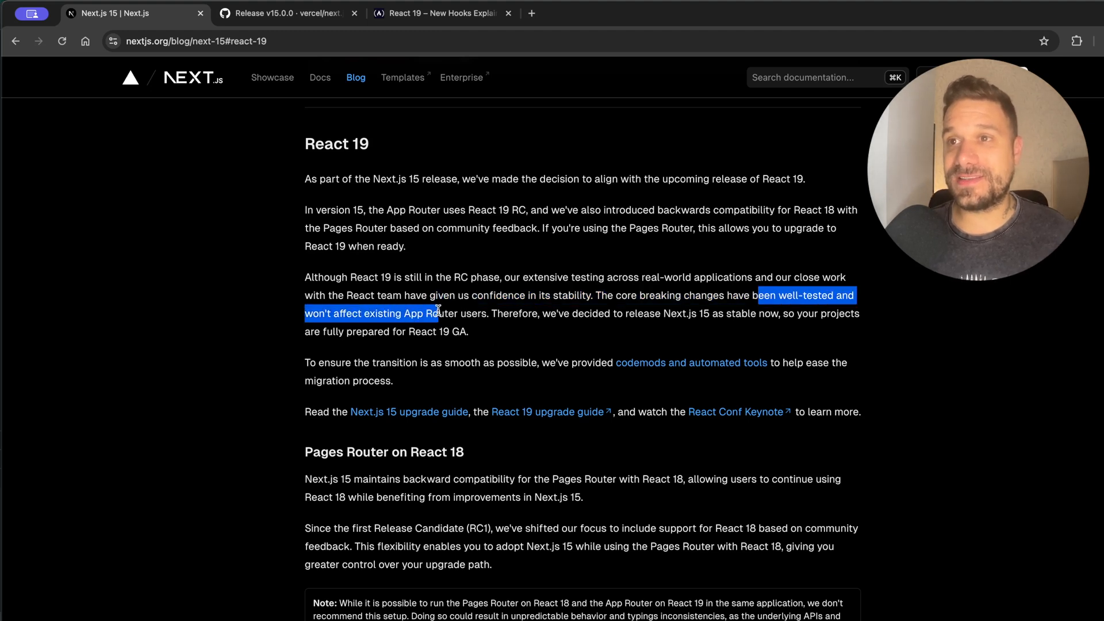
click(523, 325)
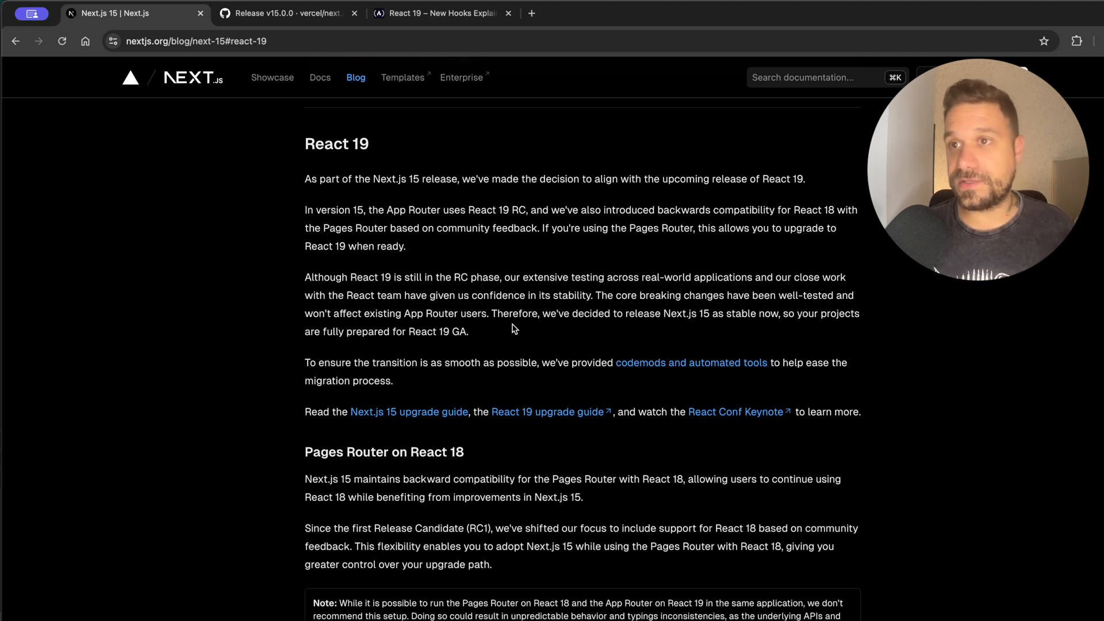
mouse_move(491, 337)
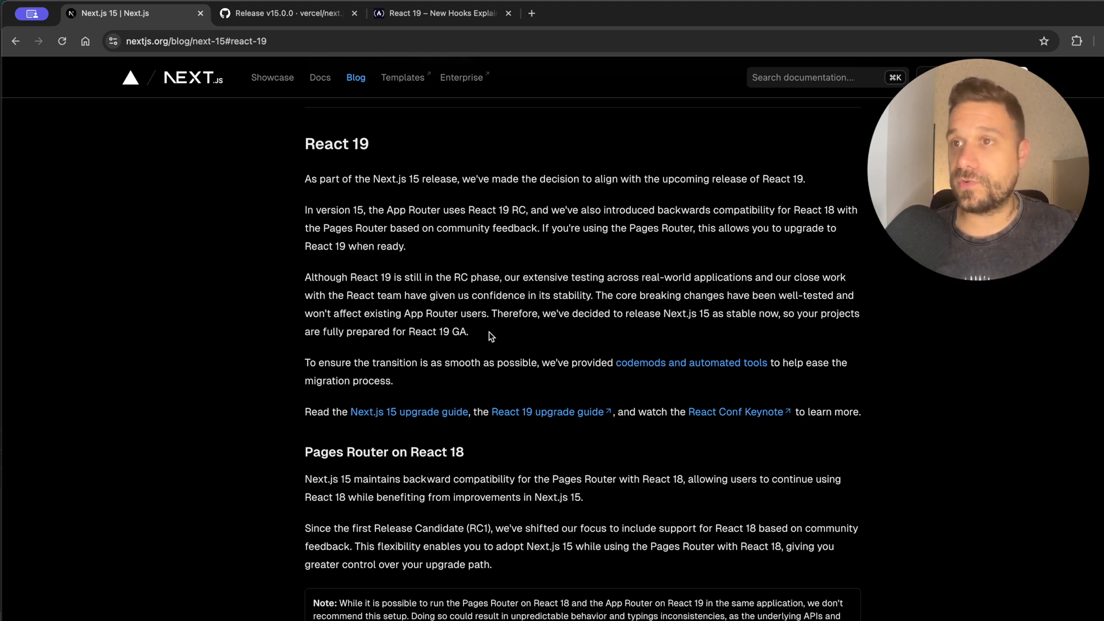
mouse_move(485, 339)
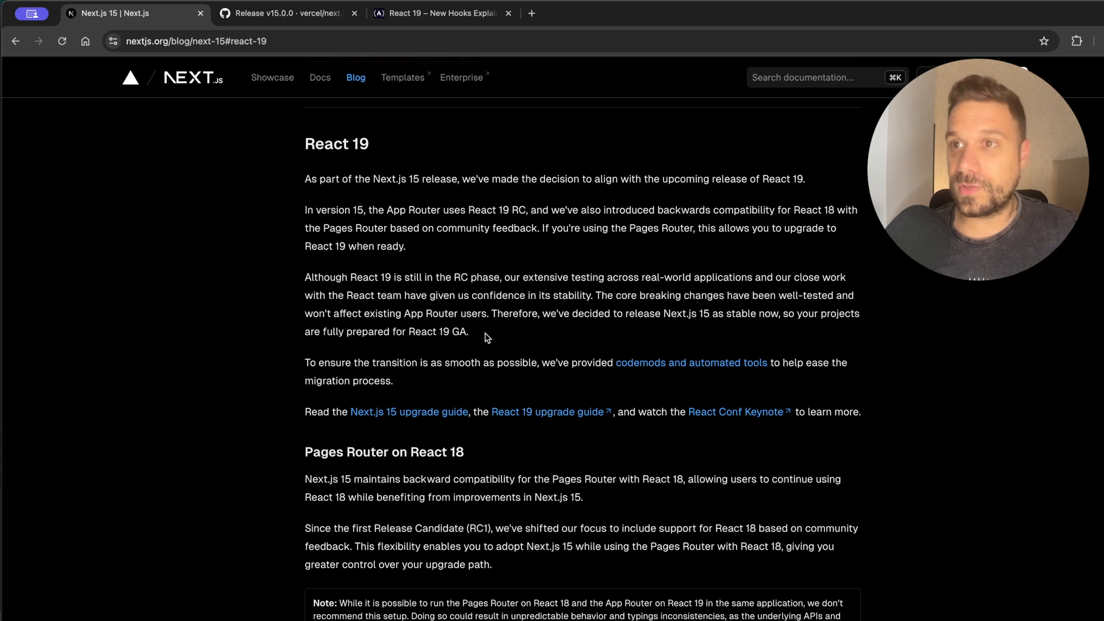
- From the 'what's new' list, jump to the Caching Semantics (Breaking) section
scroll(down, 3)
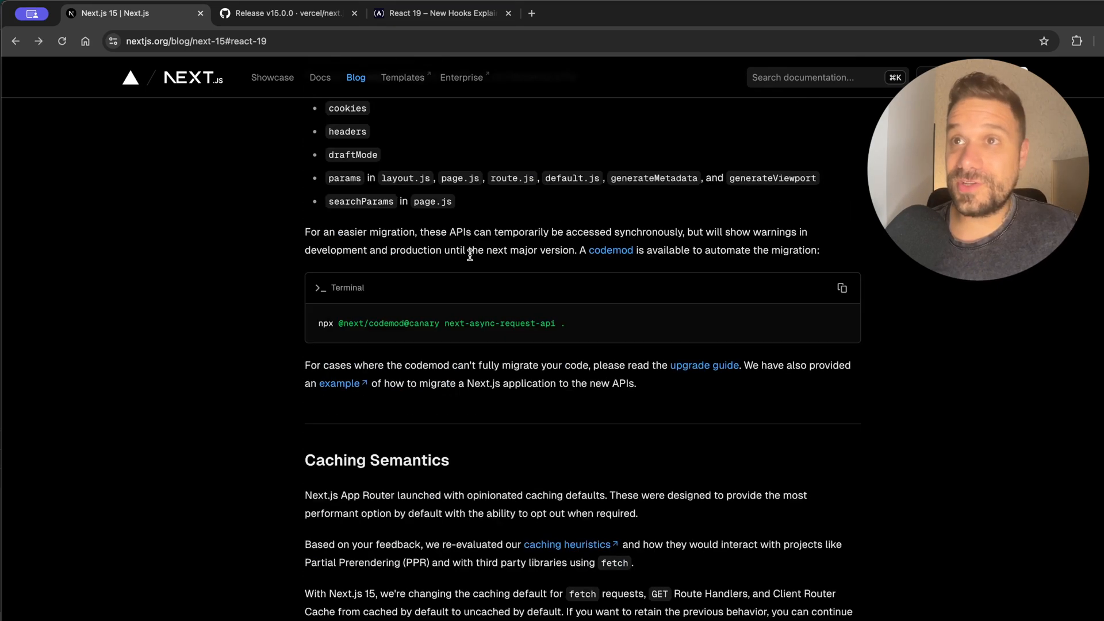
scroll(up, 3)
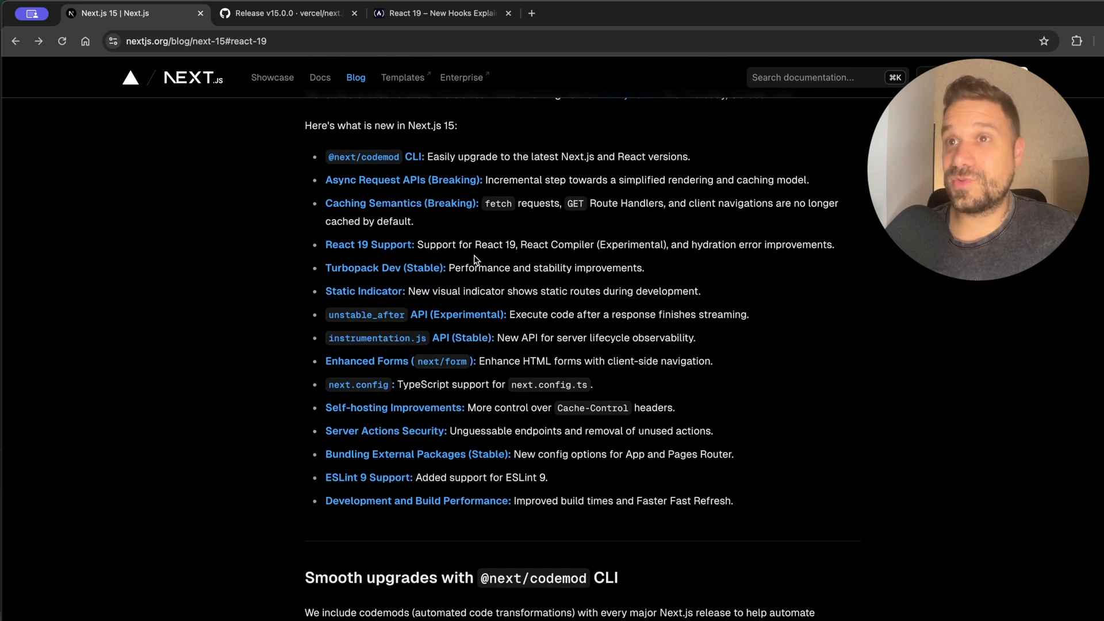
mouse_move(535, 256)
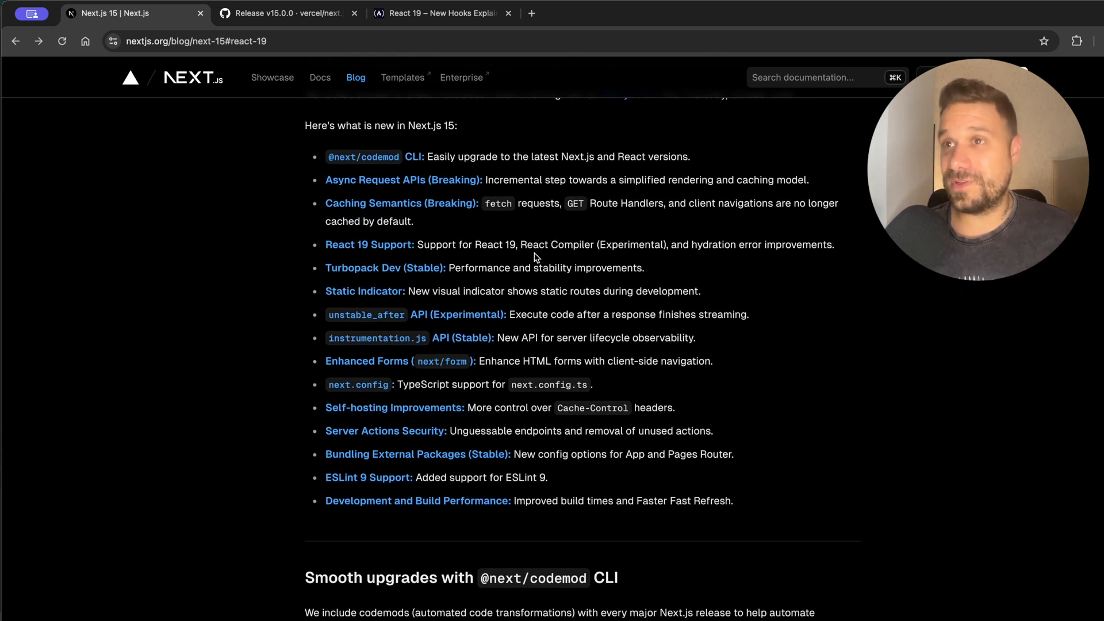
click(374, 203)
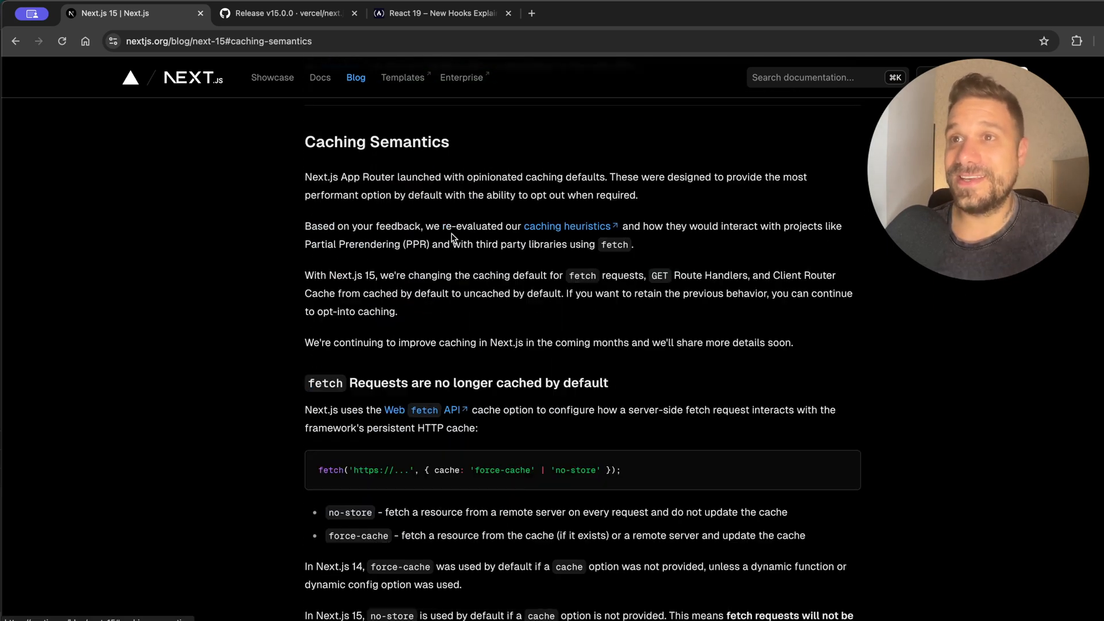
mouse_move(601, 319)
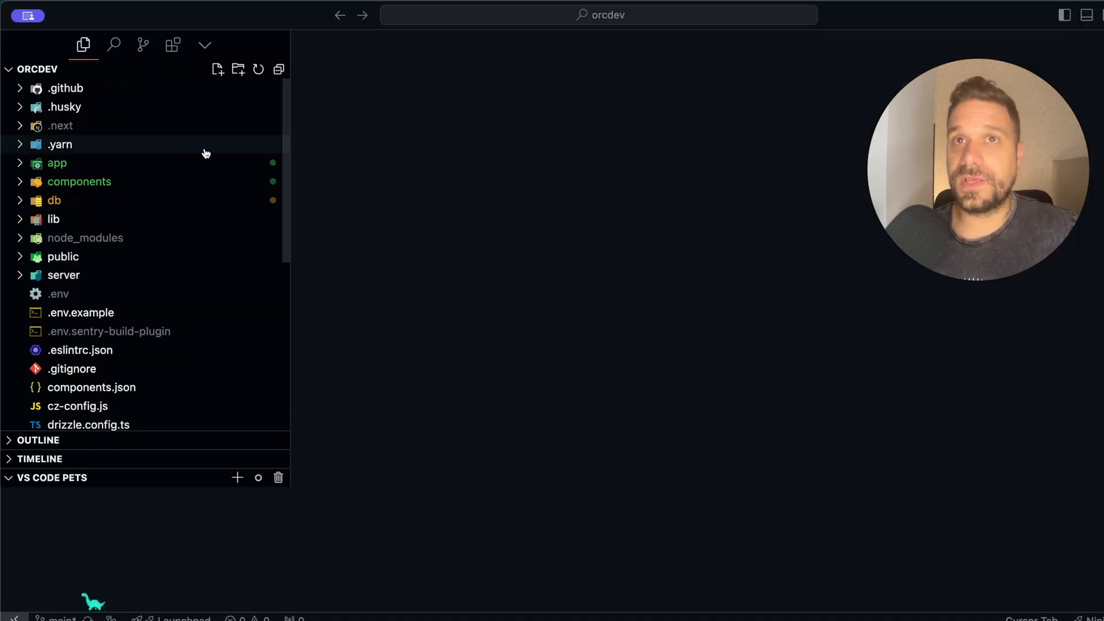
click(61, 126)
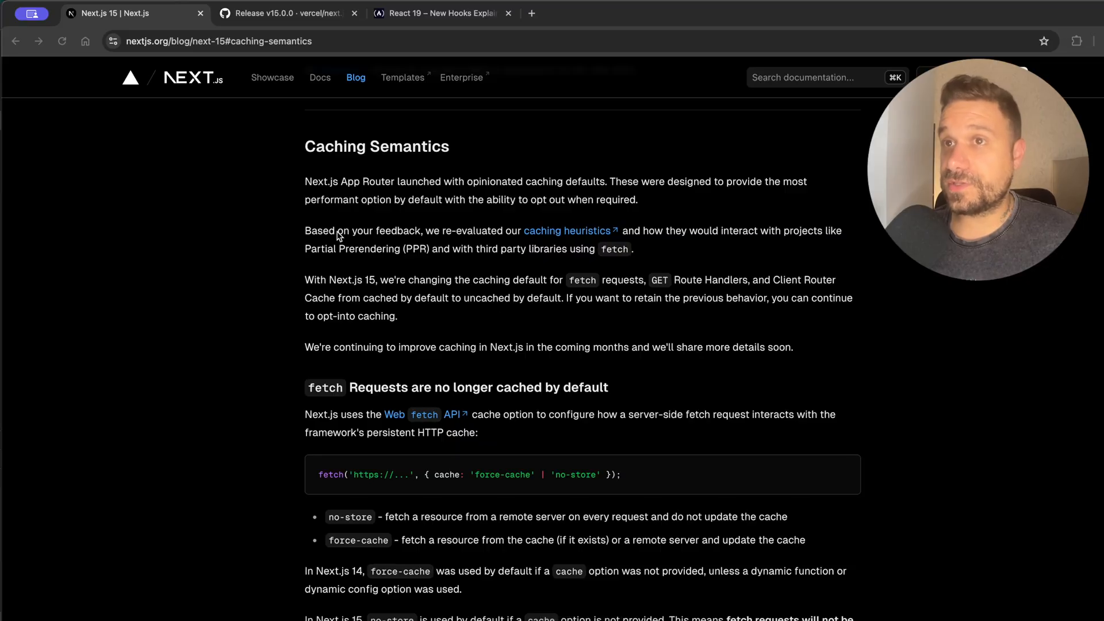
- Read down Caching Semantics to fetch no longer cached by default and select the cache option object in the sample
double_click(318, 230)
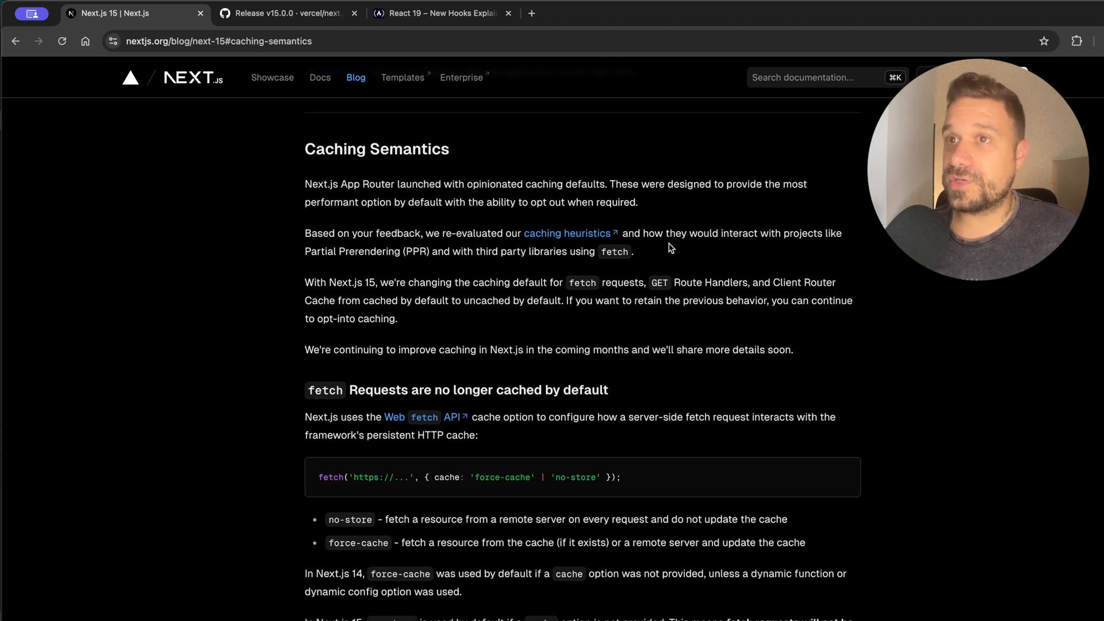
mouse_move(437, 264)
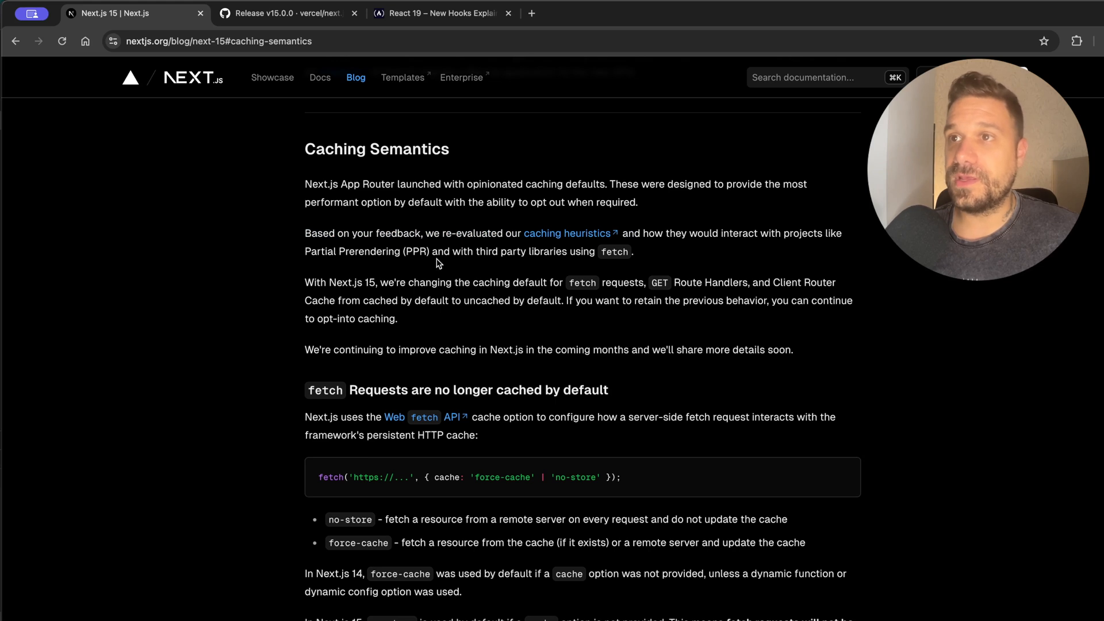
mouse_move(567, 255)
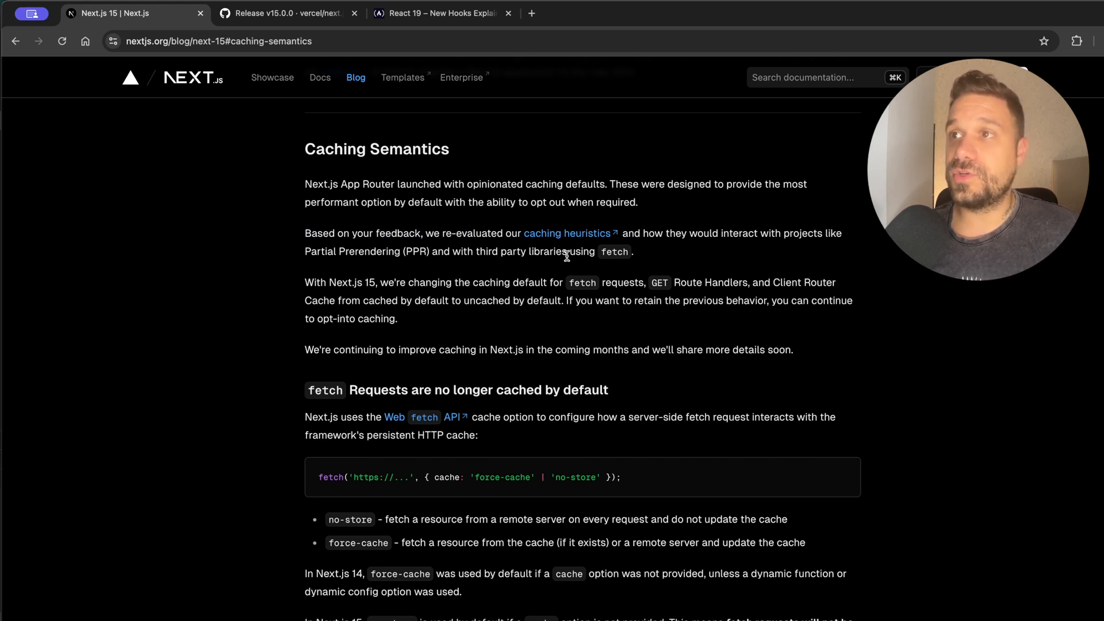
mouse_move(444, 284)
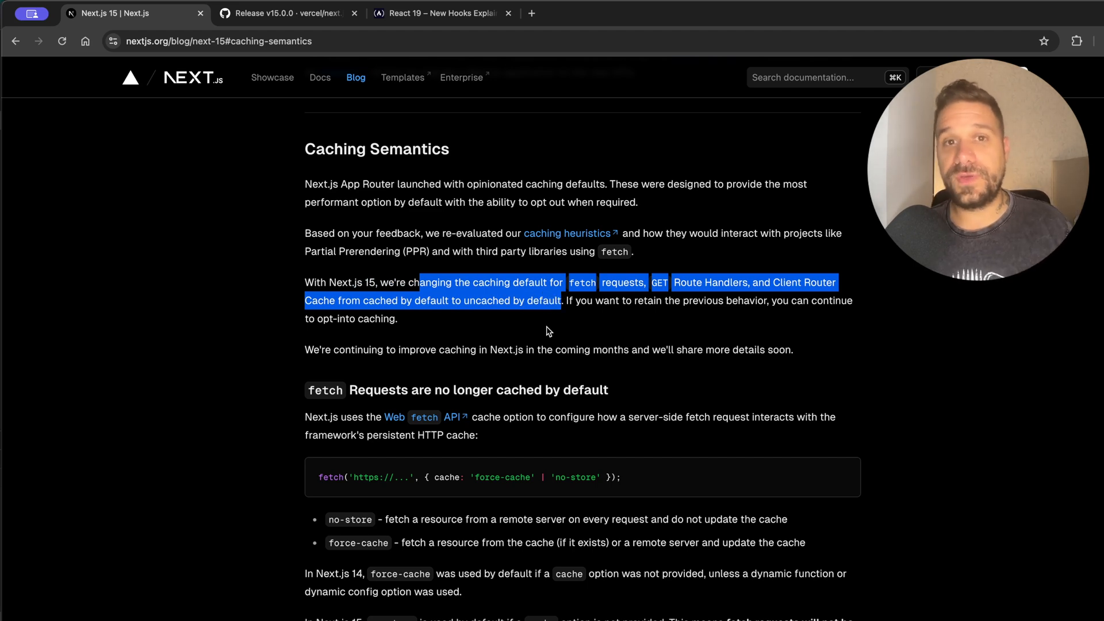
scroll(down, 3)
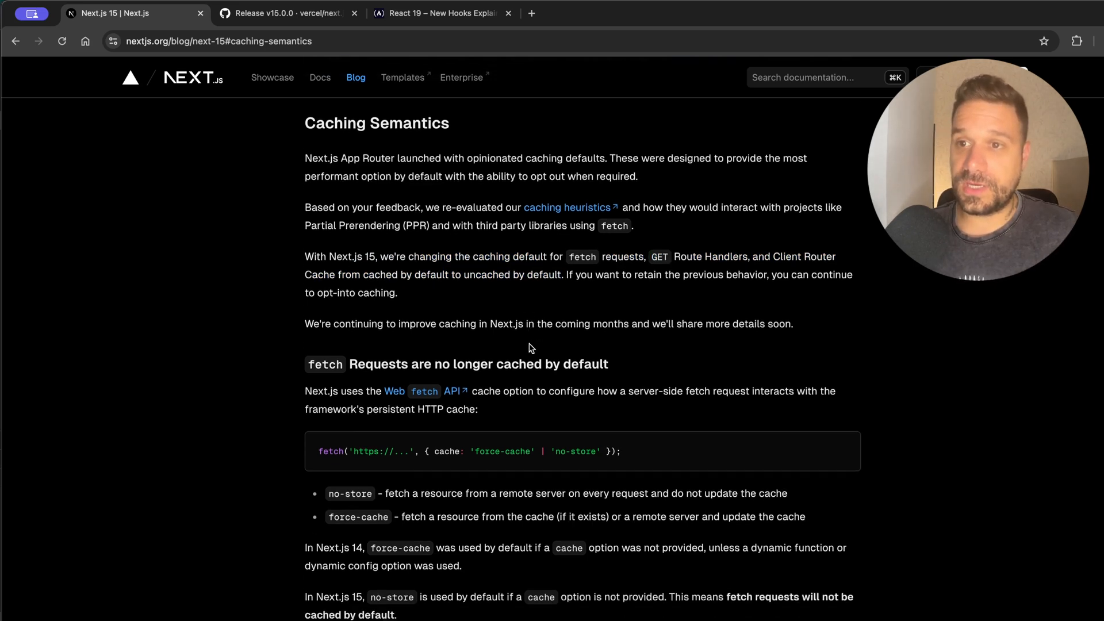
scroll(down, 3)
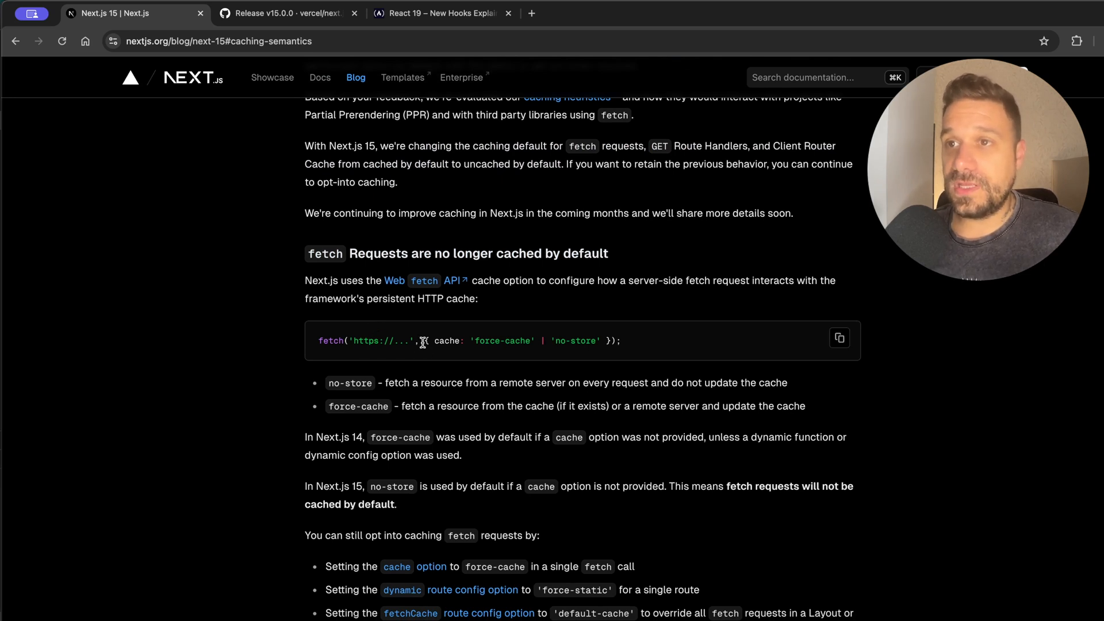
double_click(446, 341)
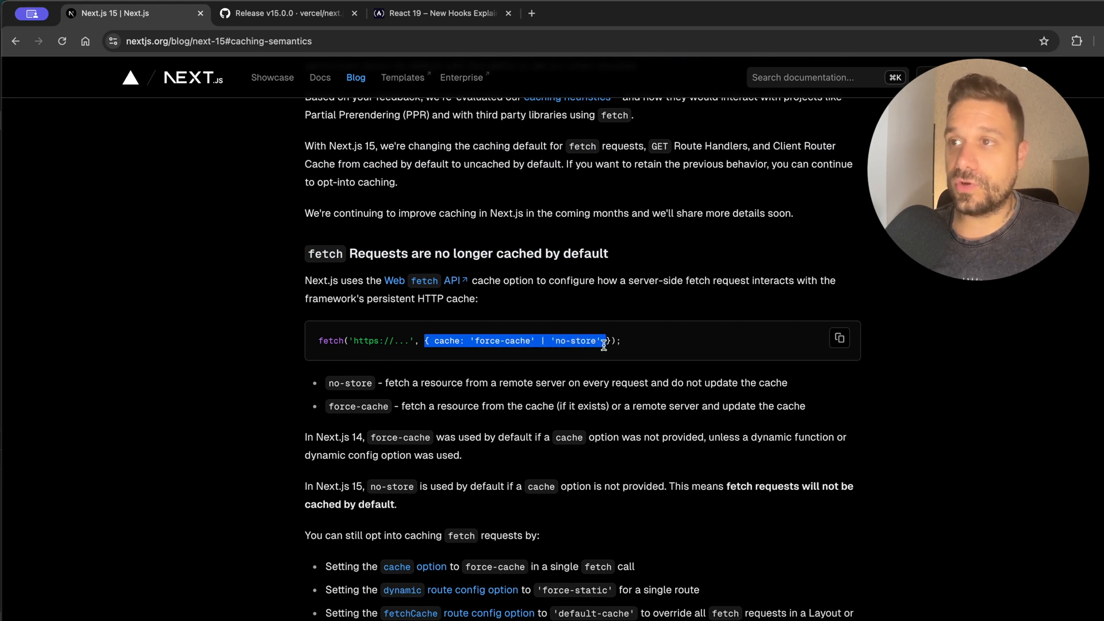
click(497, 312)
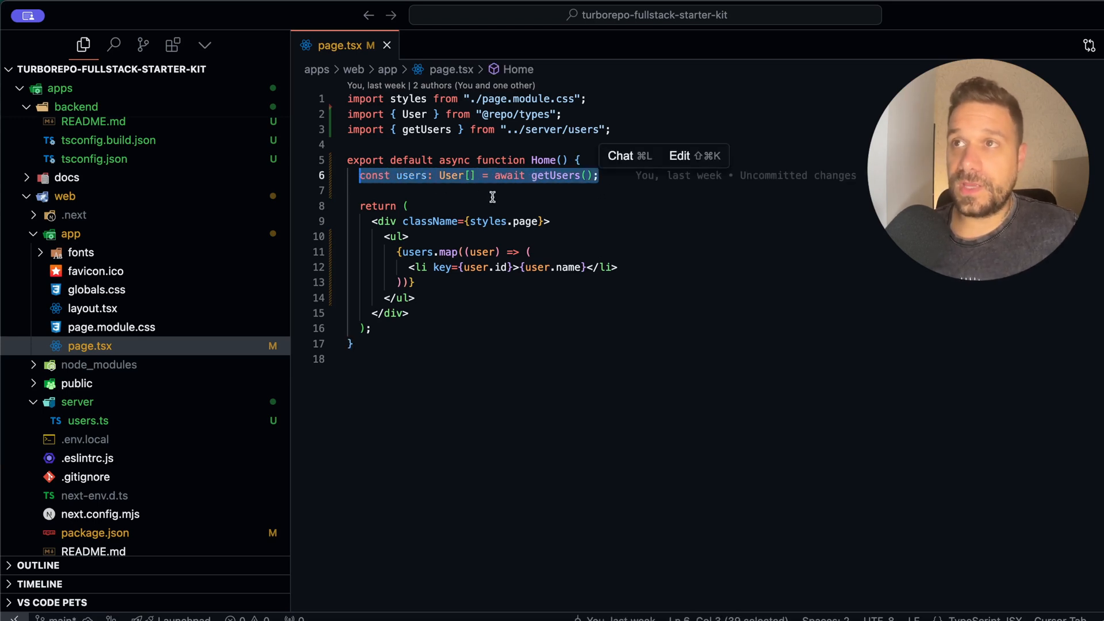
- In users.ts, insert the copied cache option into getUsers' fetch call, then return to page.tsx
click(89, 421)
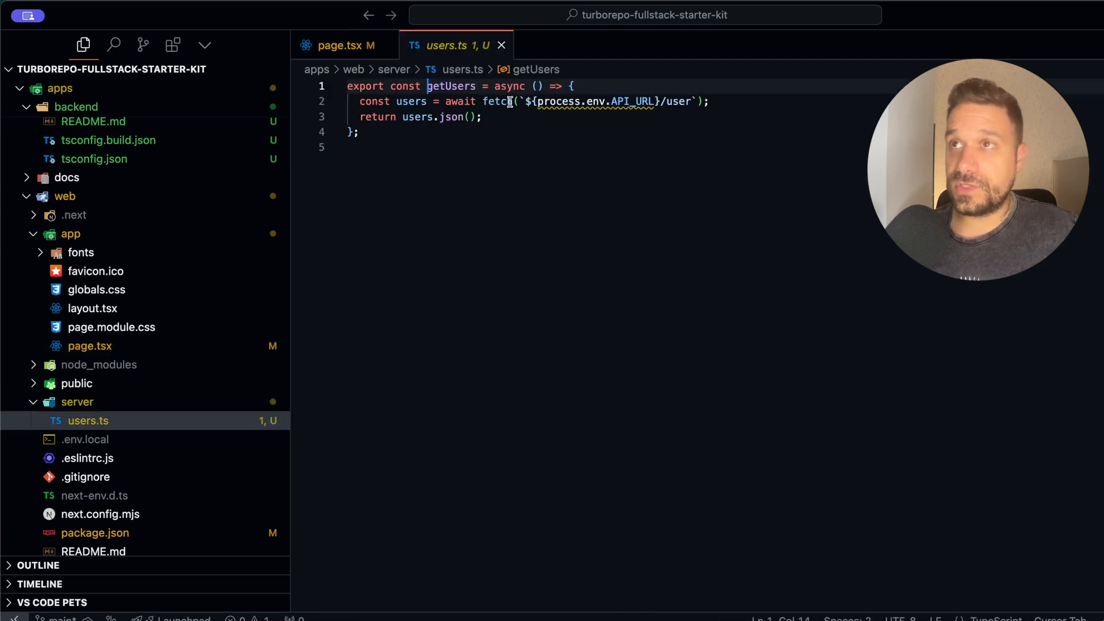
click(343, 45)
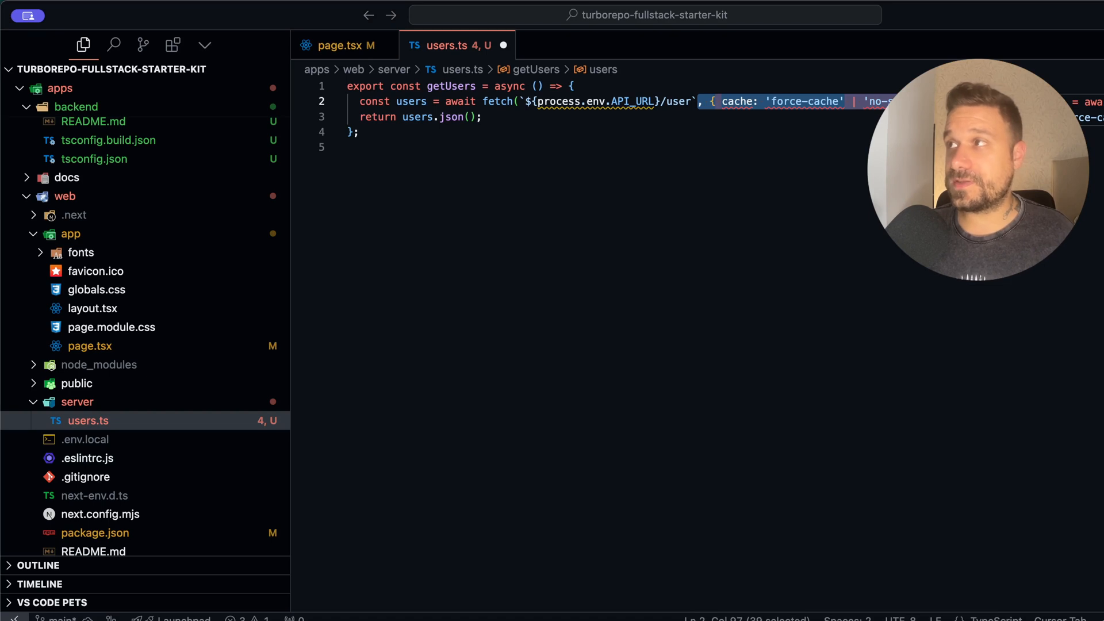
mouse_move(742, 185)
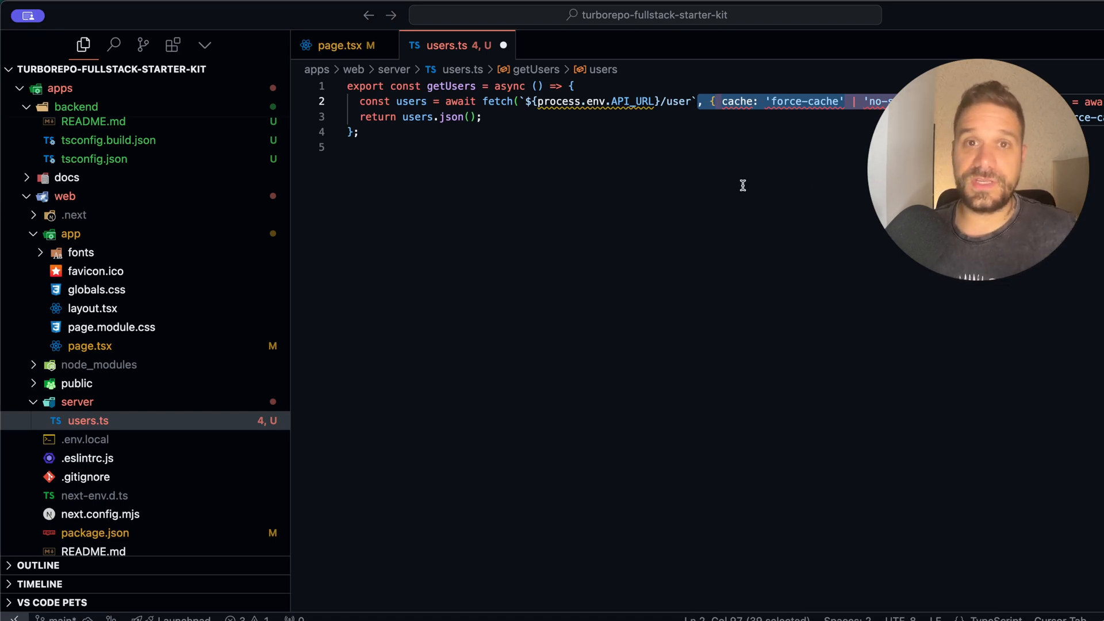
mouse_move(728, 185)
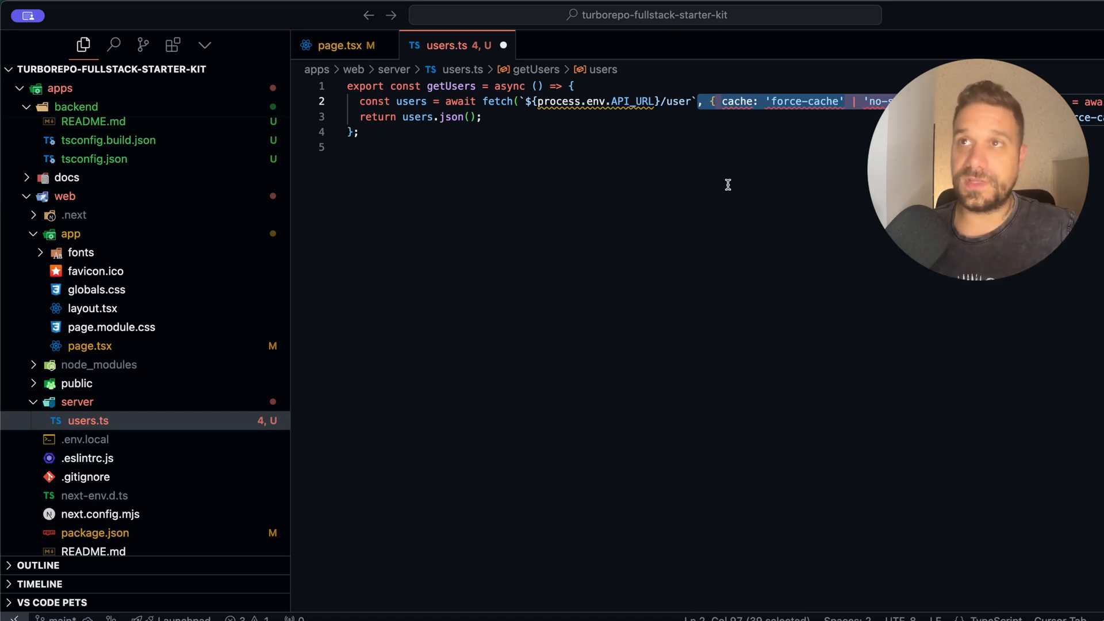
click(631, 147)
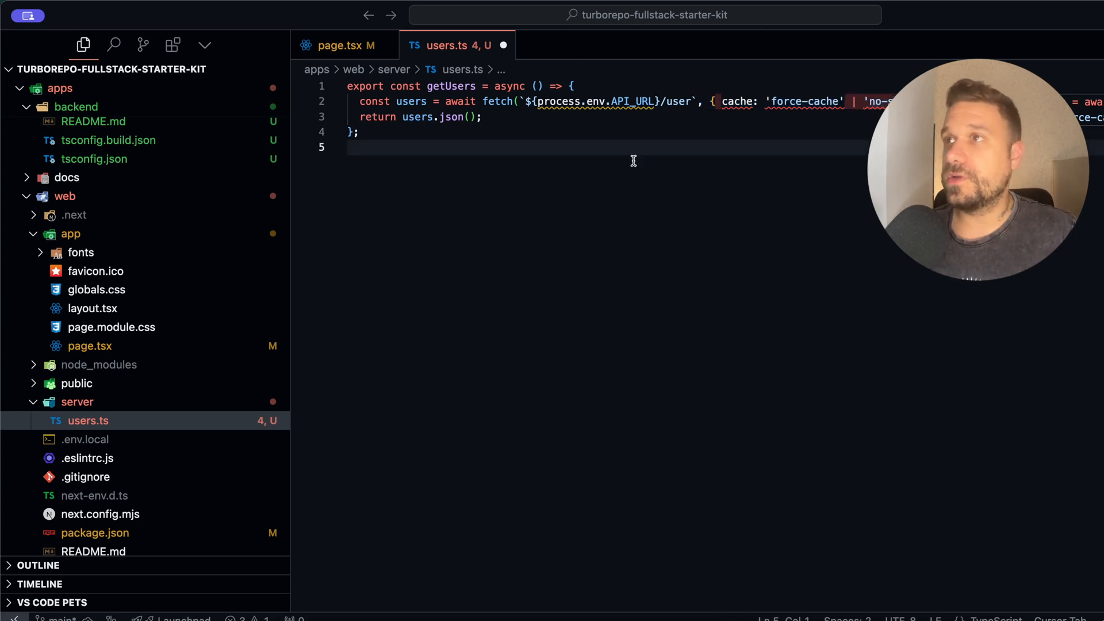
click(340, 45)
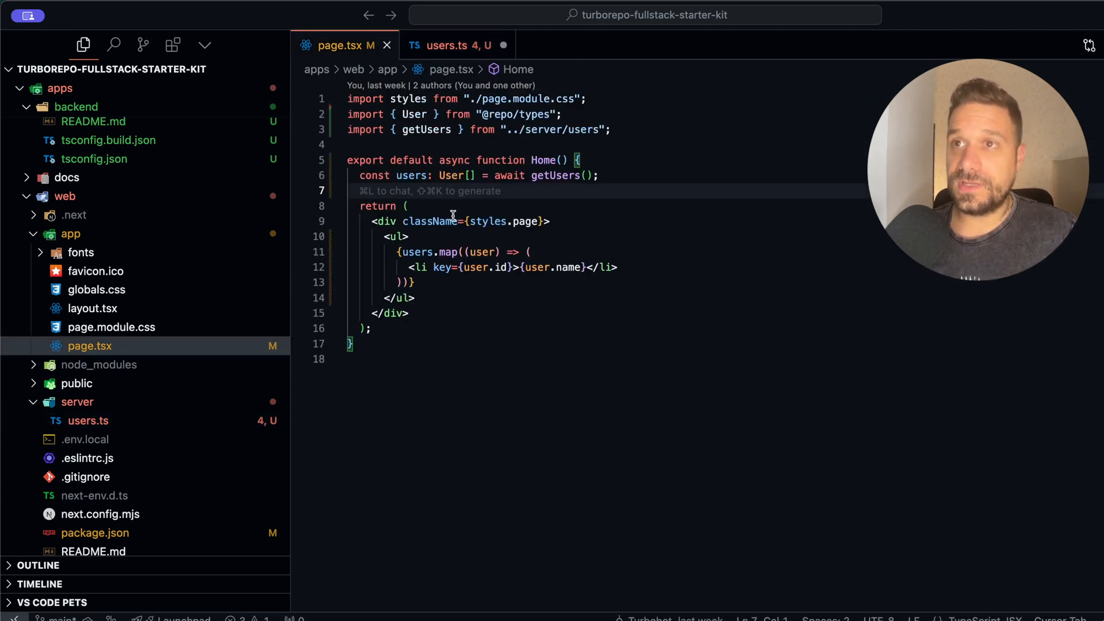
mouse_move(453, 337)
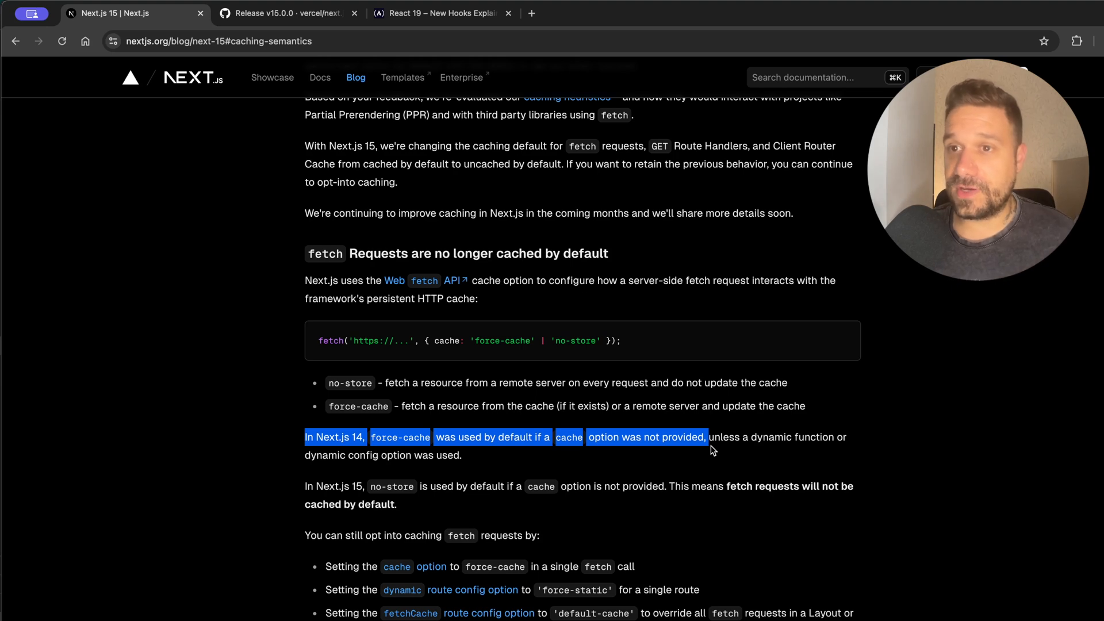
- Read past Route Handlers caching down to the Client Router Cache section and its staleTimes config
click(515, 457)
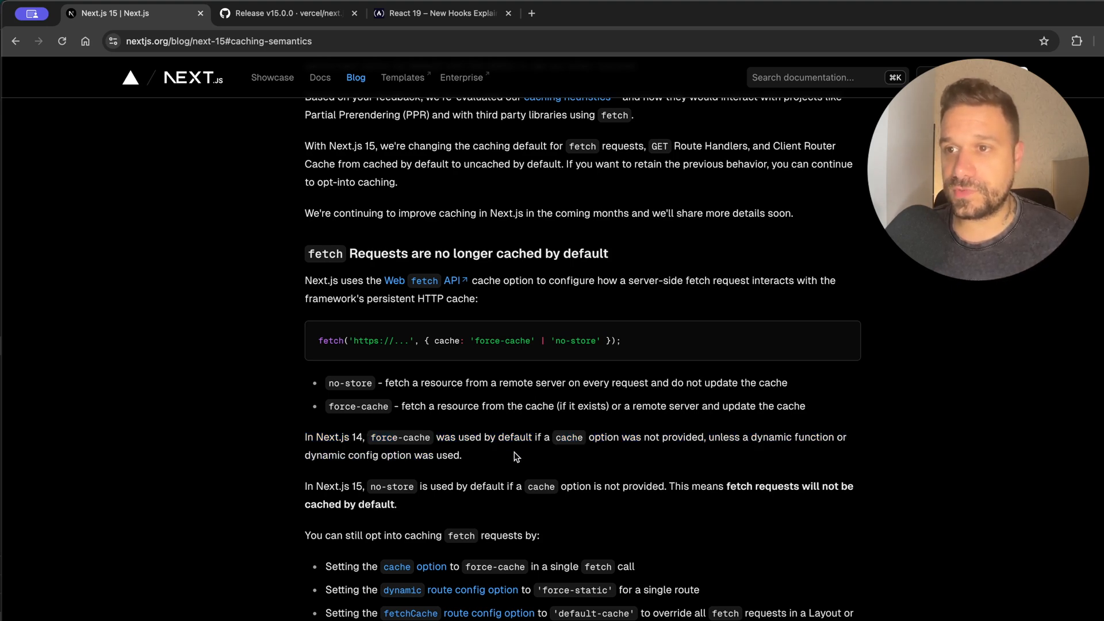
scroll(down, 3)
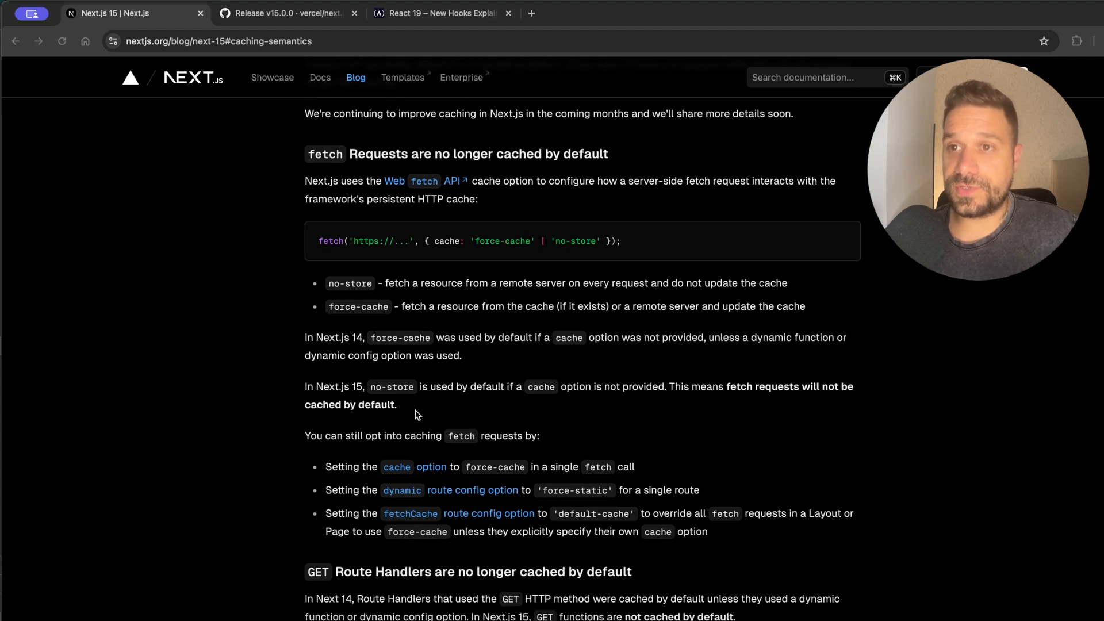
scroll(down, 3)
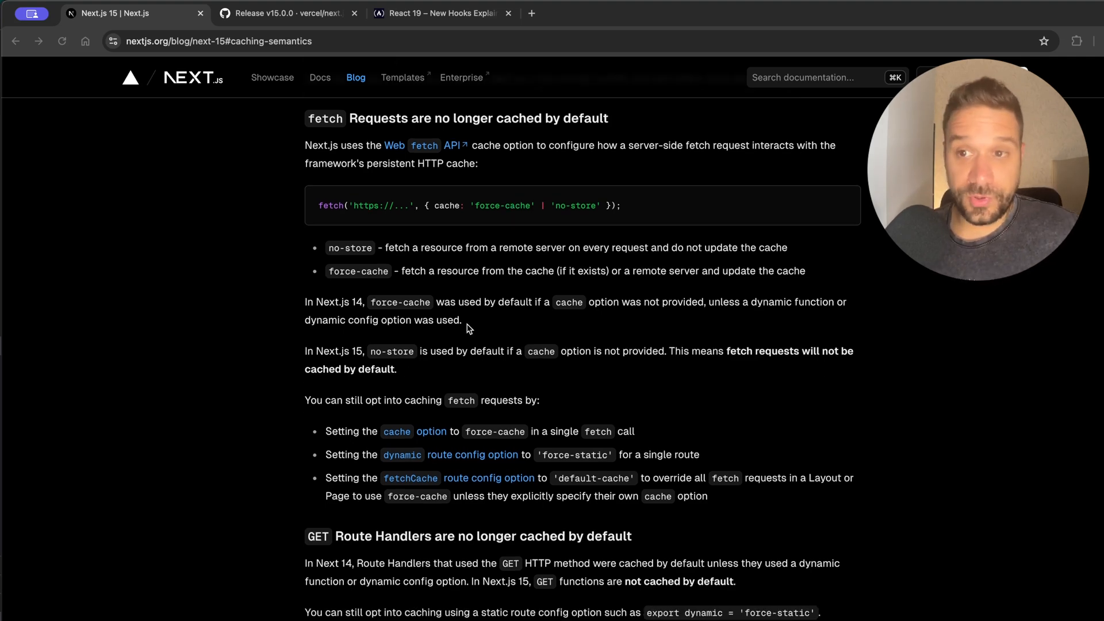
scroll(down, 3)
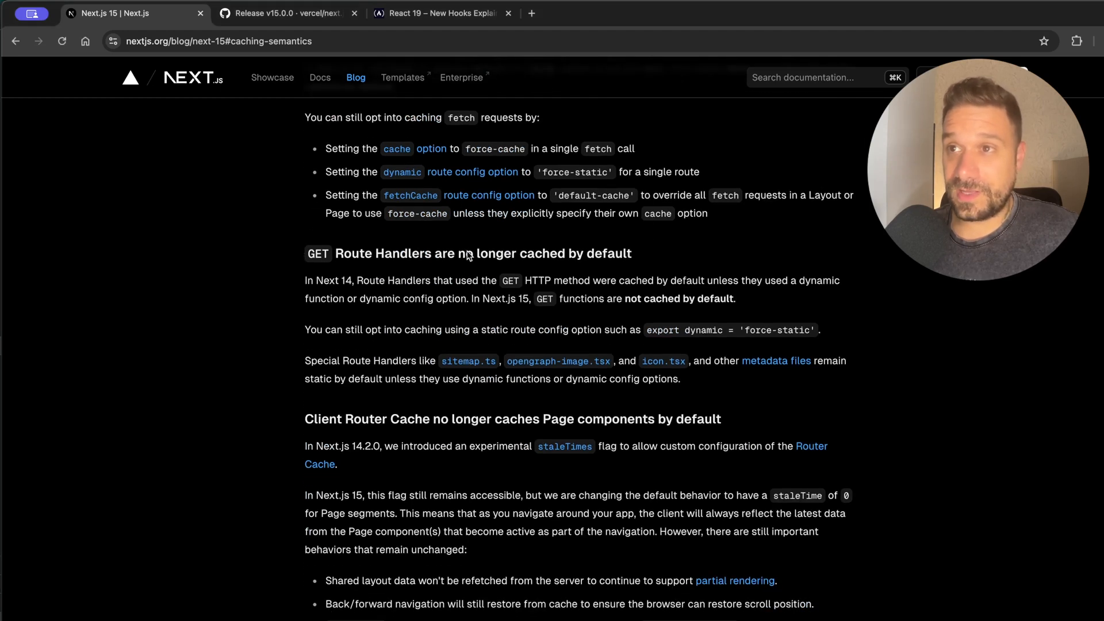
mouse_move(397, 278)
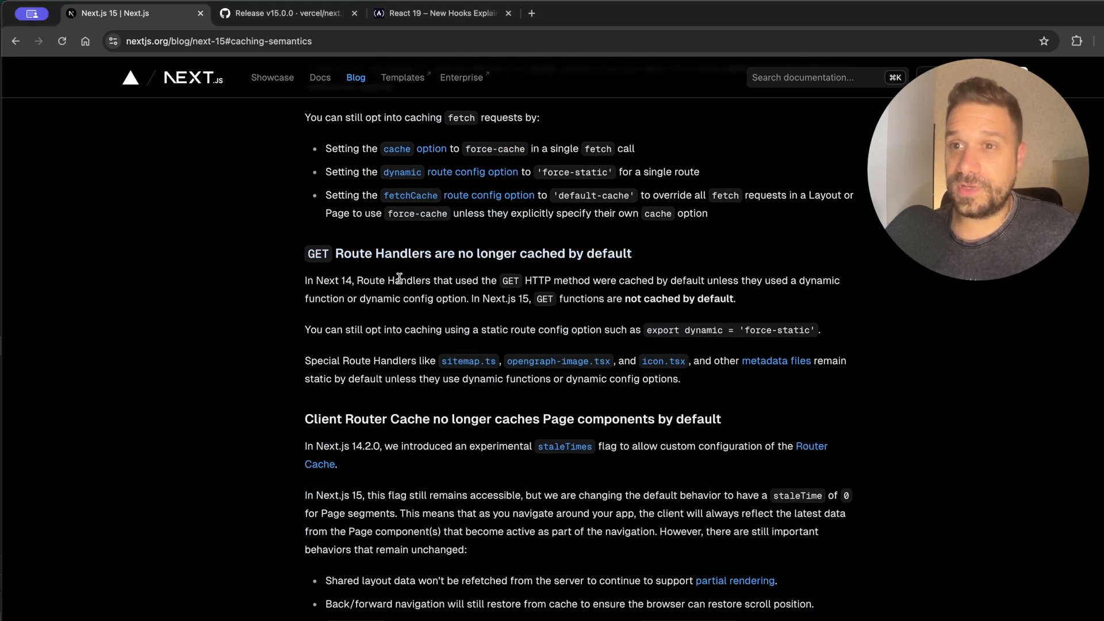
scroll(down, 3)
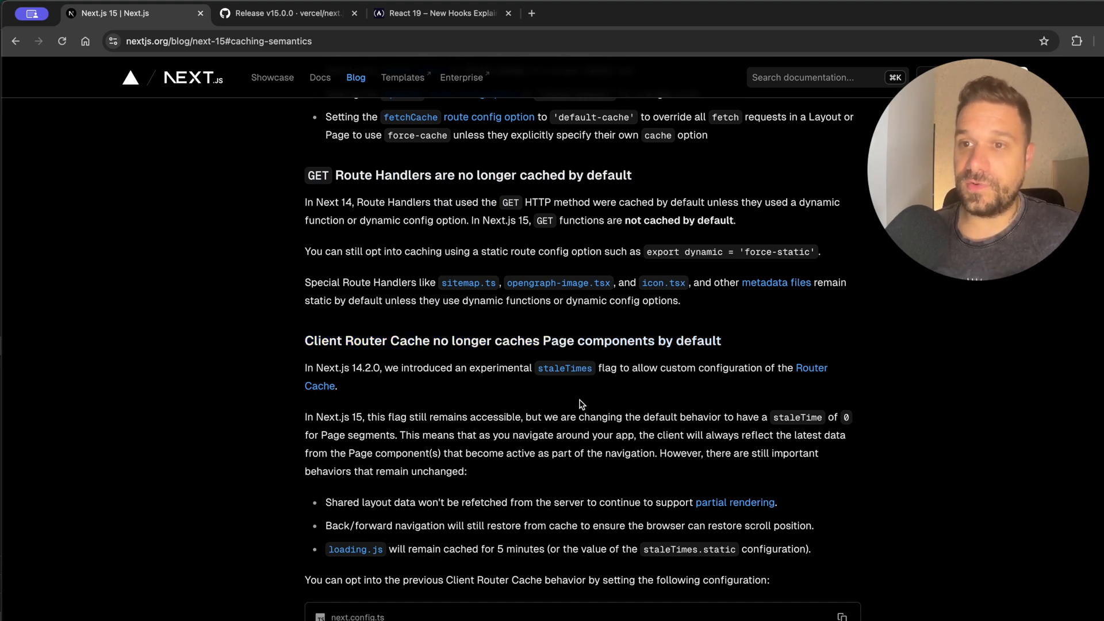
scroll(down, 3)
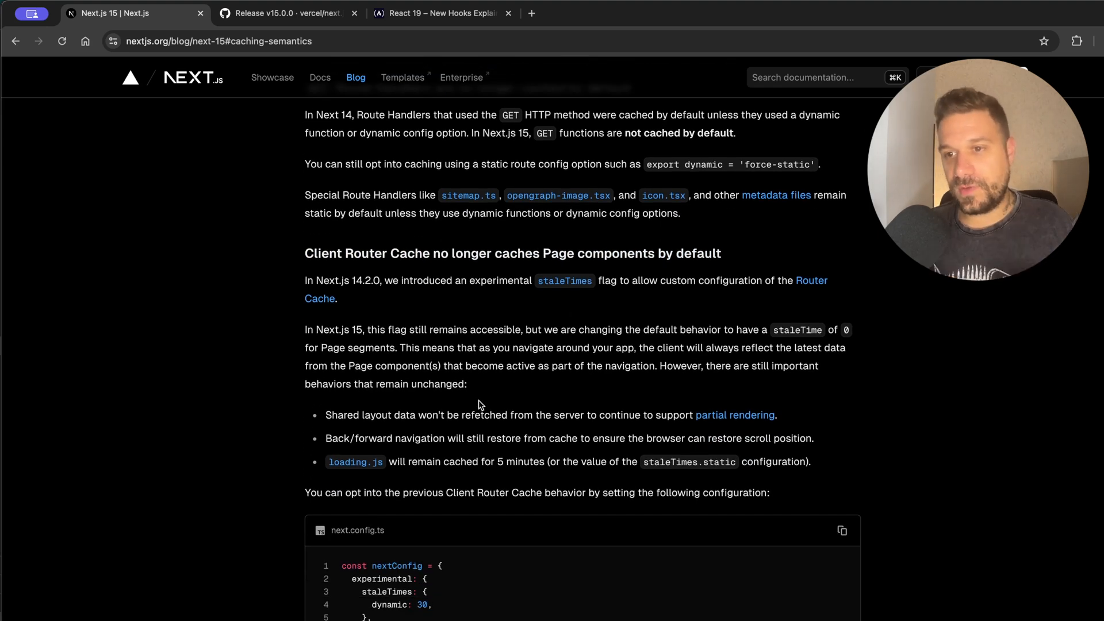
scroll(down, 3)
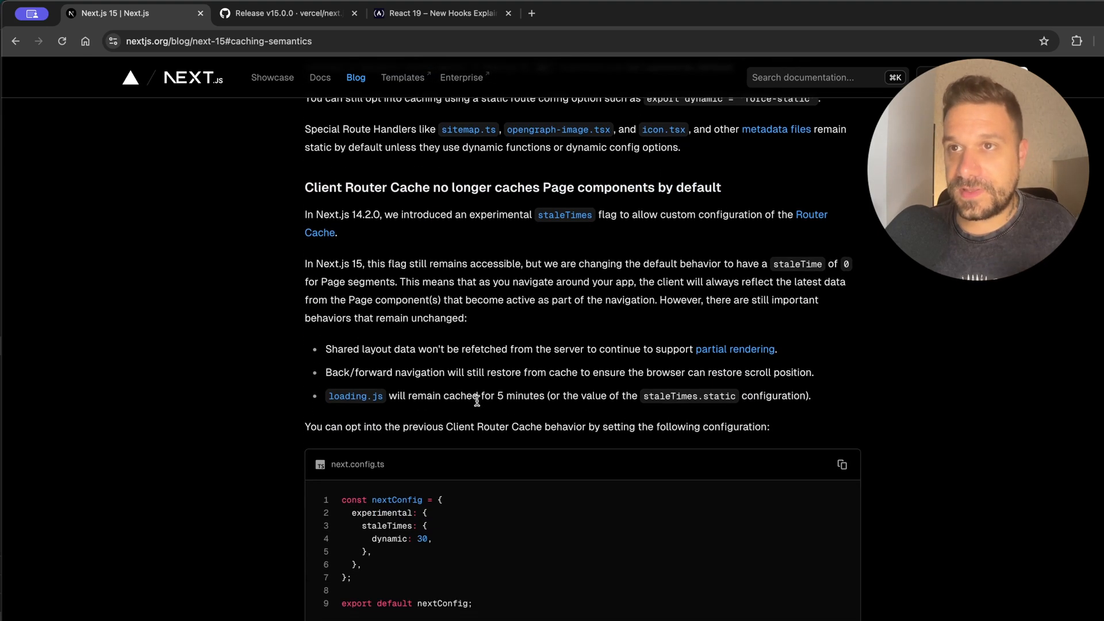
scroll(up, 3)
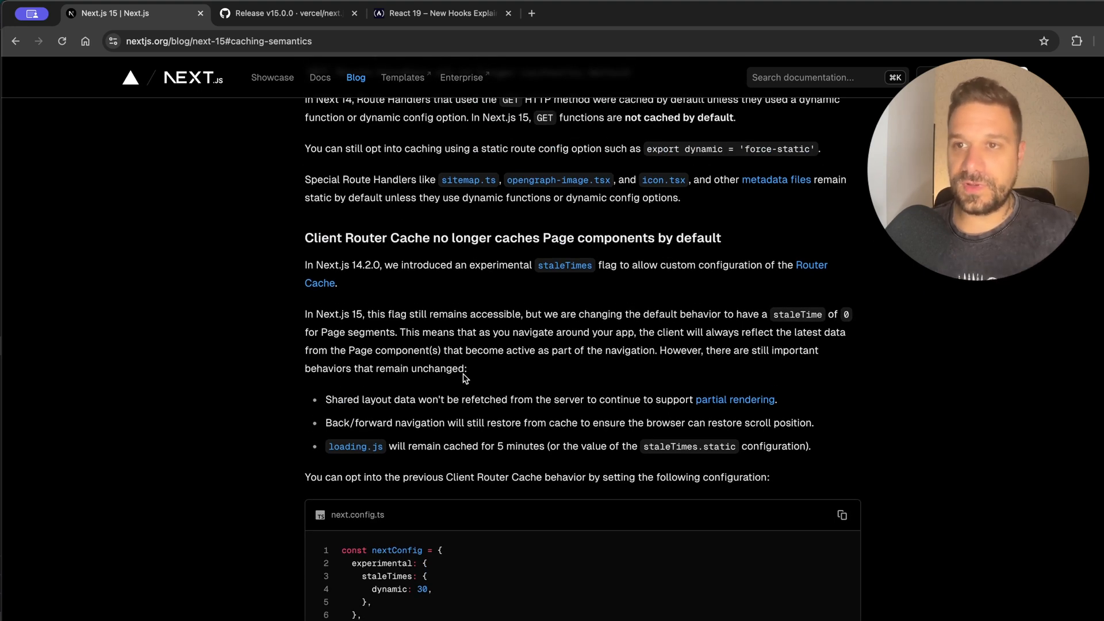
mouse_move(460, 379)
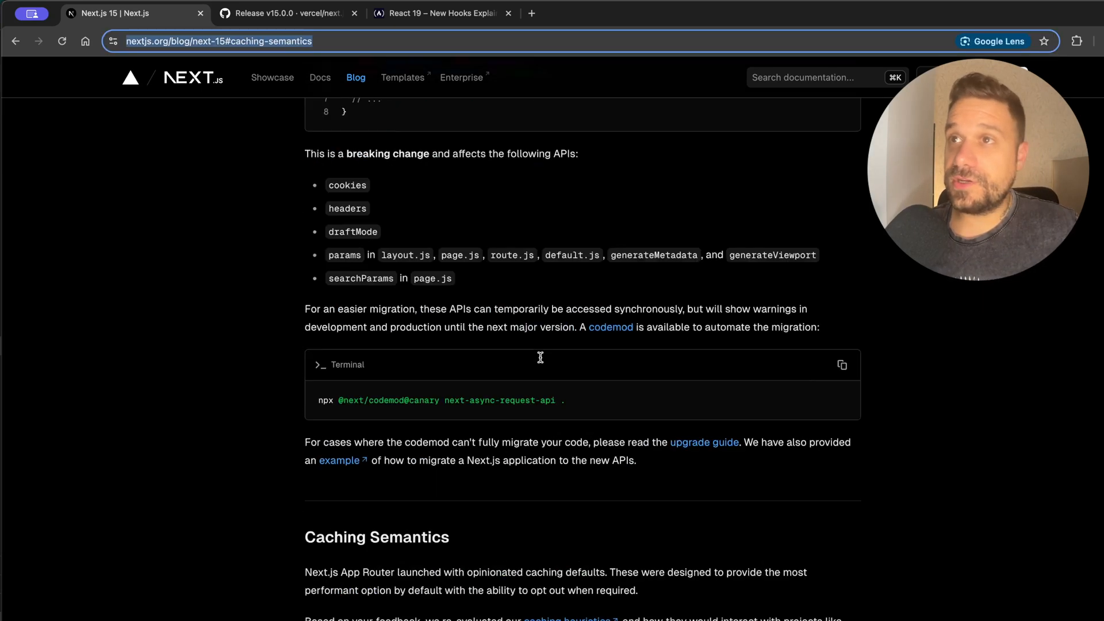
- Jump to the Async Request APIs (Breaking) section and mark the phrase about request-specific APIs
scroll(up, 3)
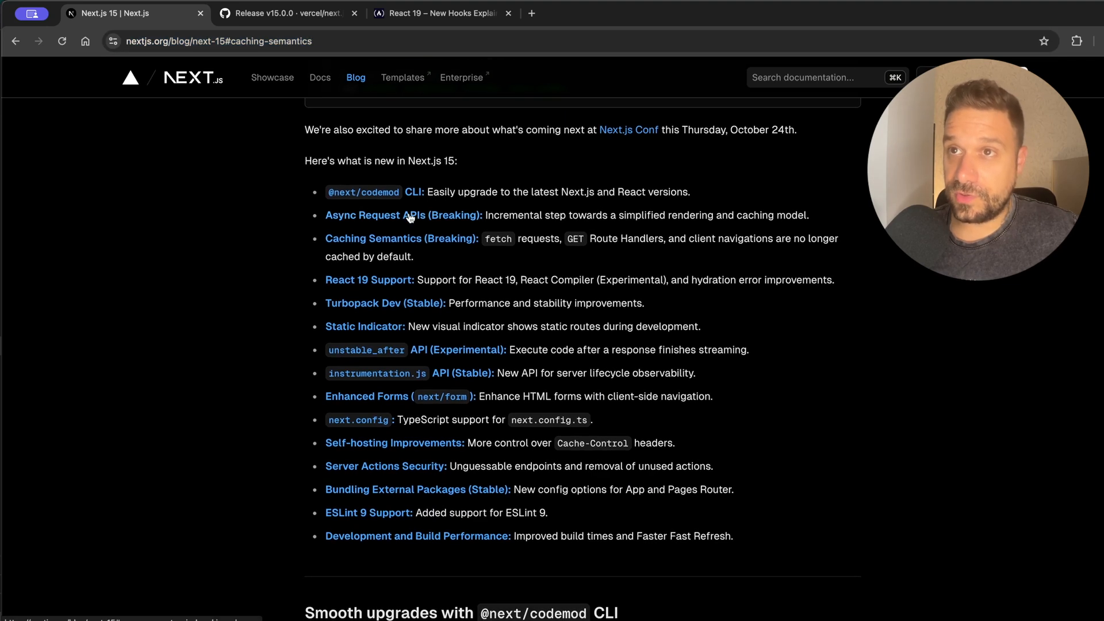
click(404, 215)
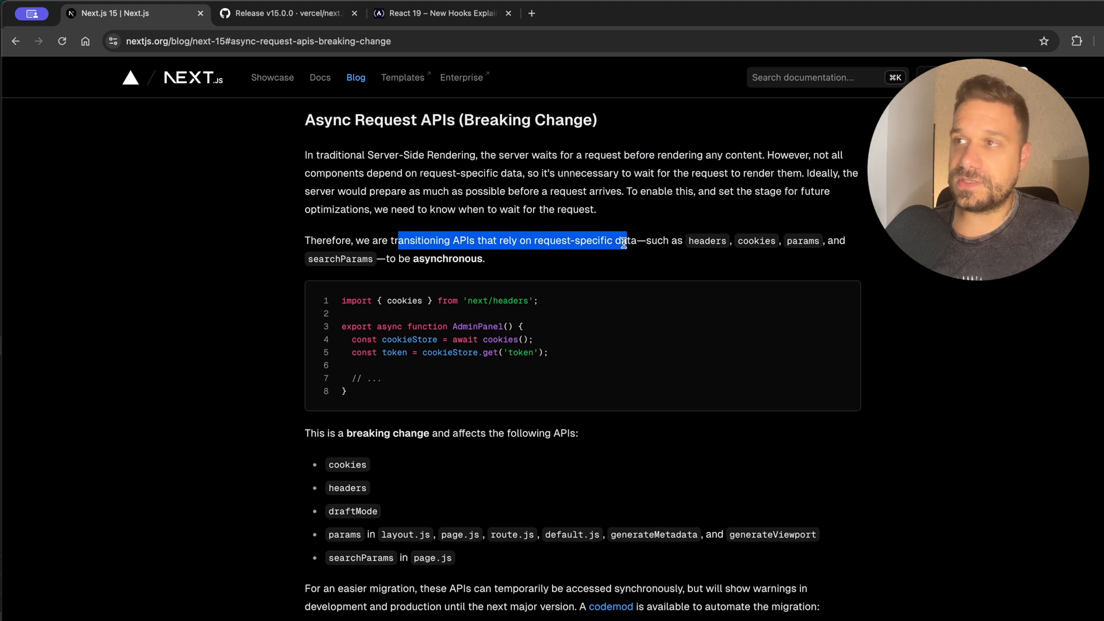
double_click(755, 241)
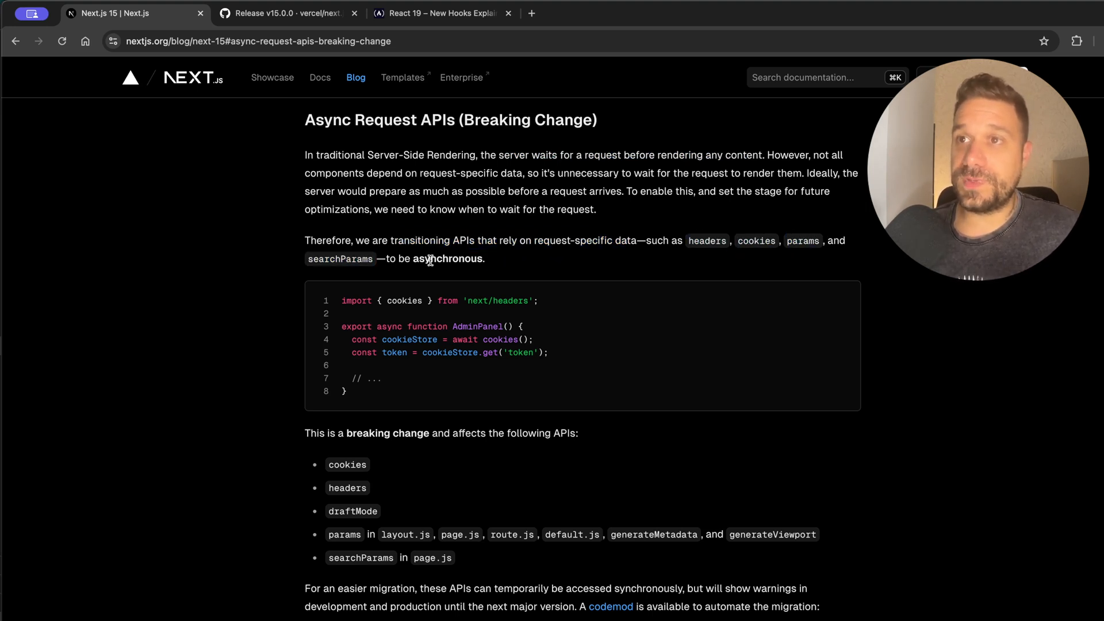
- Select the await cookies() call in the example and continue down the section
scroll(down, 3)
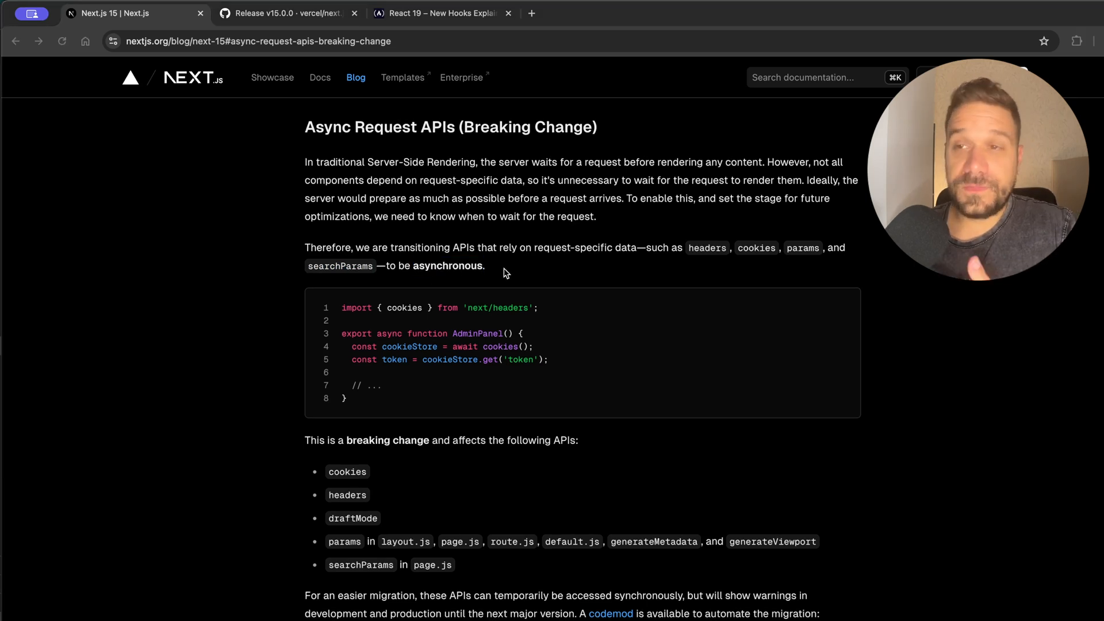
mouse_move(453, 346)
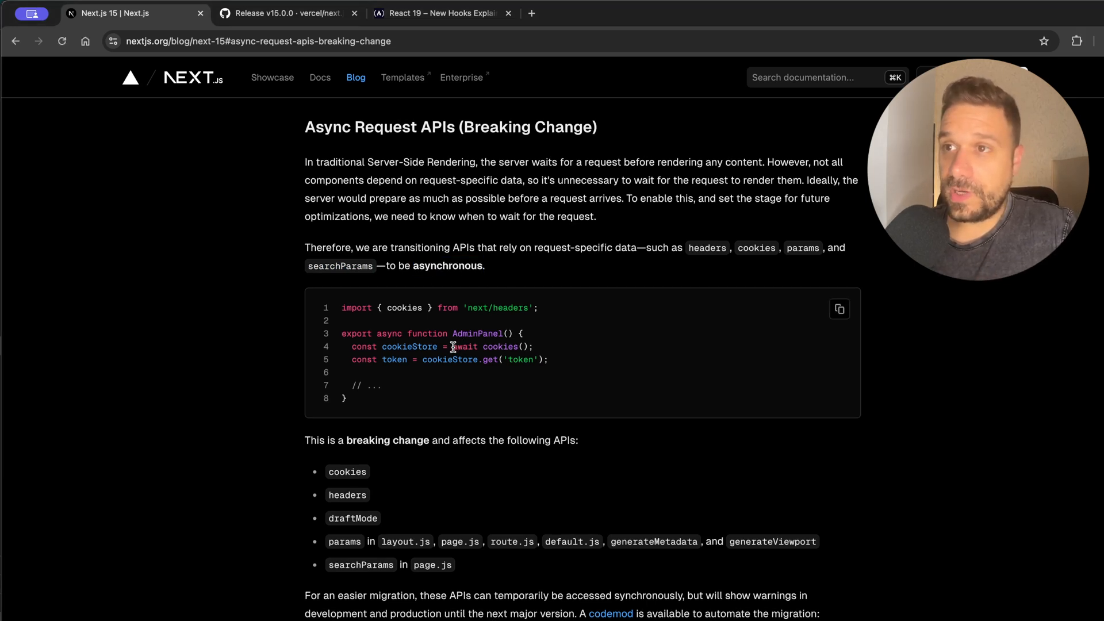
double_click(494, 346)
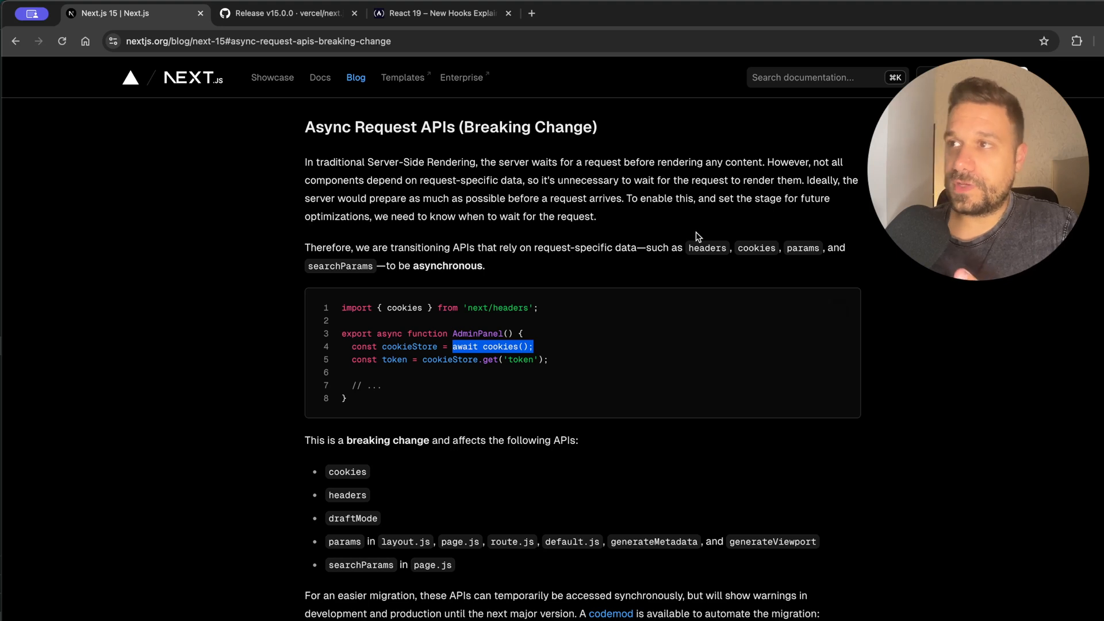
scroll(down, 3)
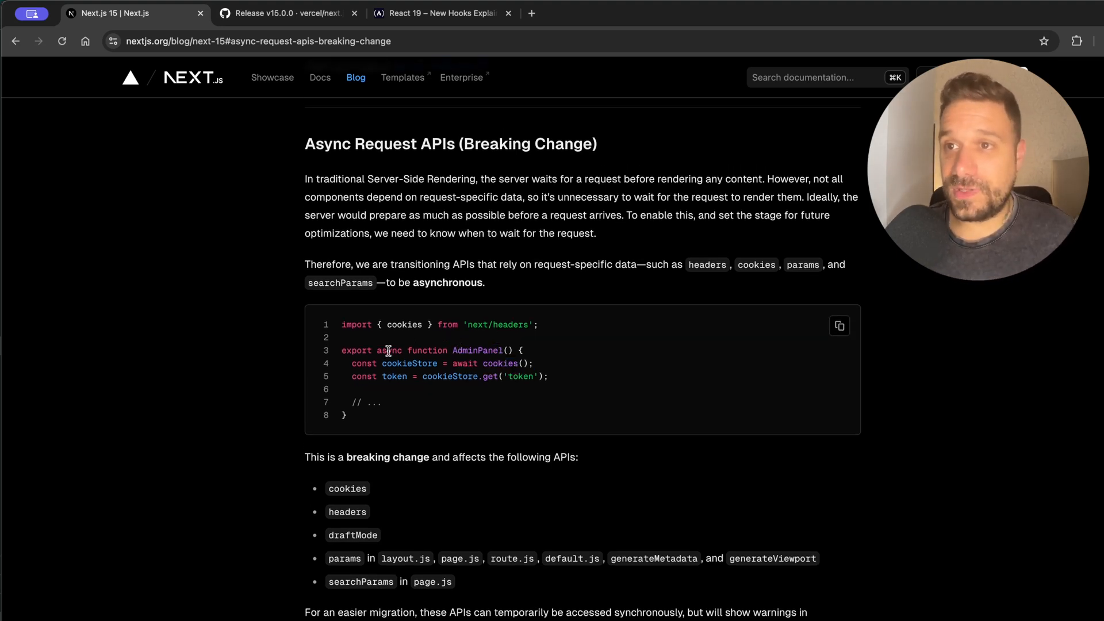
mouse_move(470, 393)
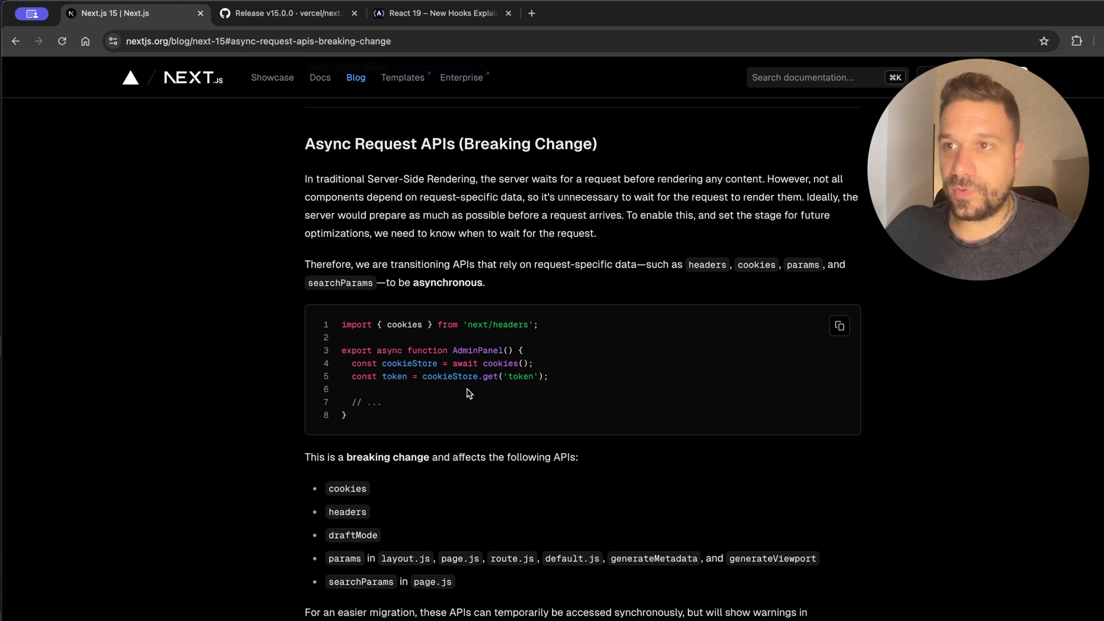
mouse_move(485, 366)
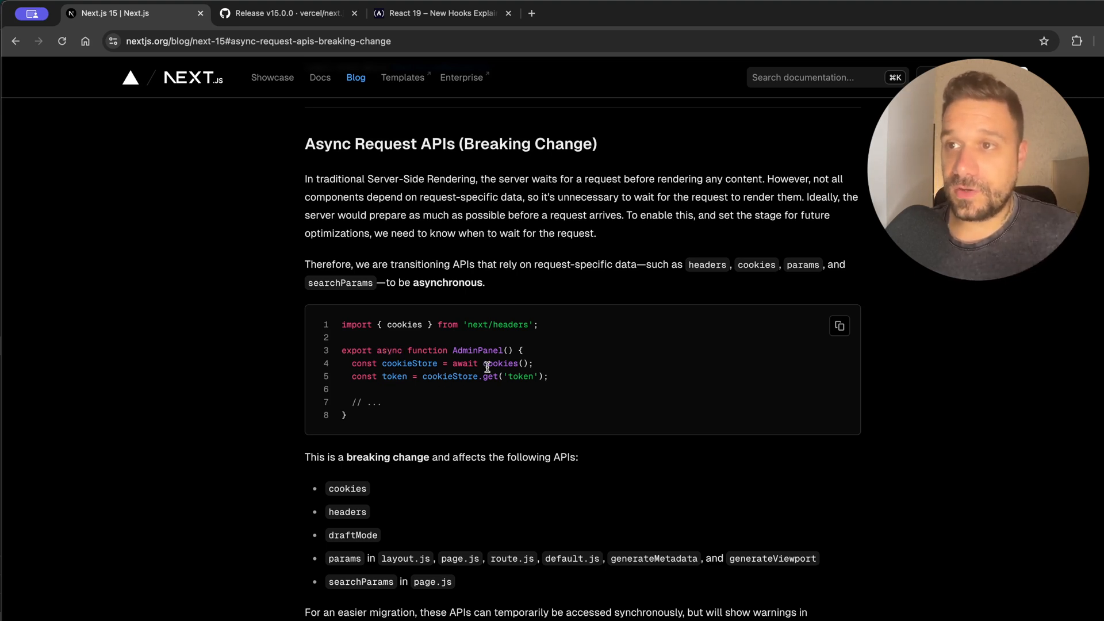
mouse_move(484, 399)
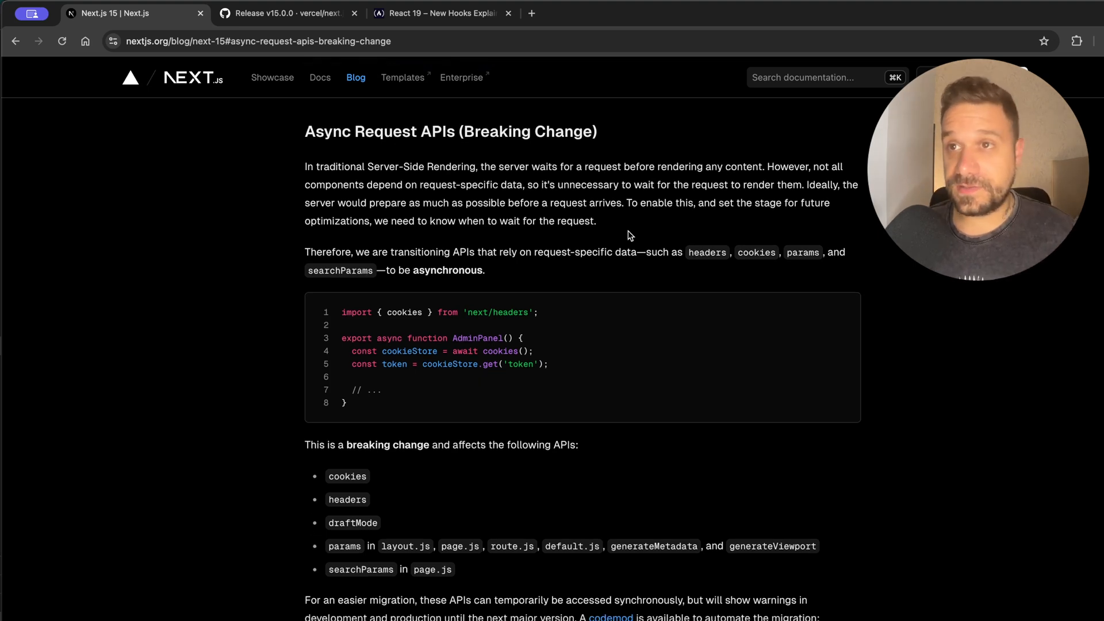
mouse_move(548, 250)
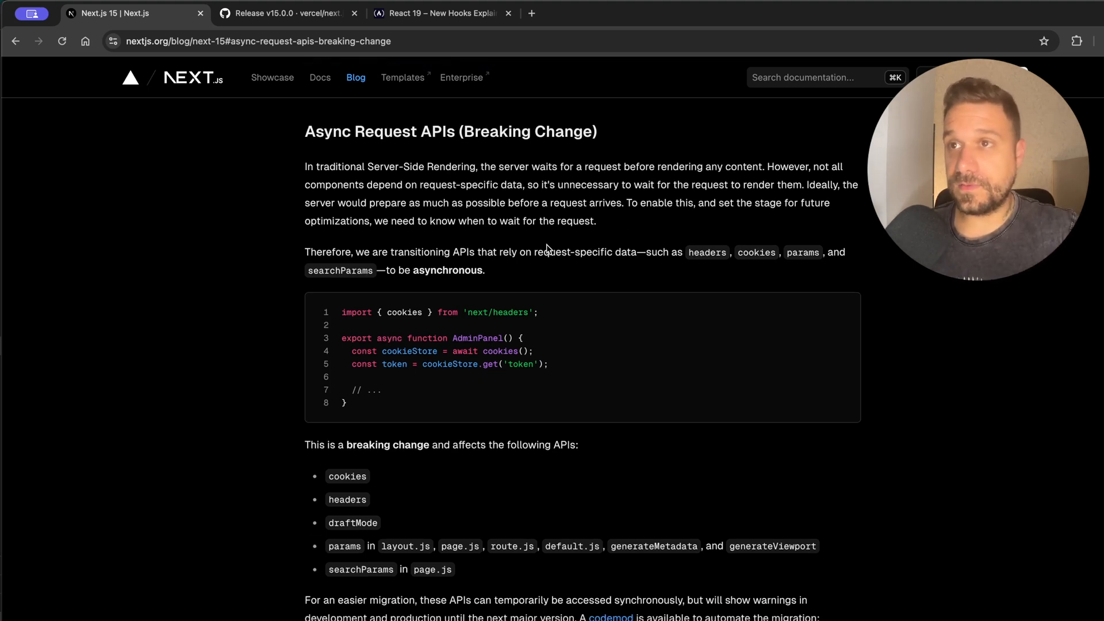
mouse_move(591, 283)
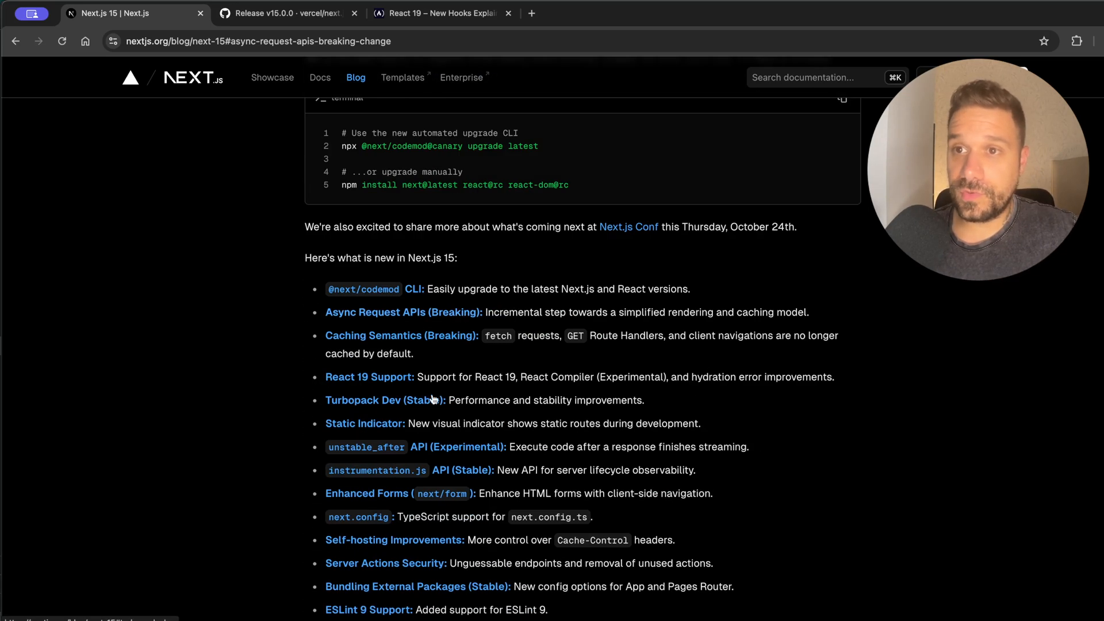
- Jump to the Turbopack Dev (Stable) section and select its list of speed improvements
click(365, 400)
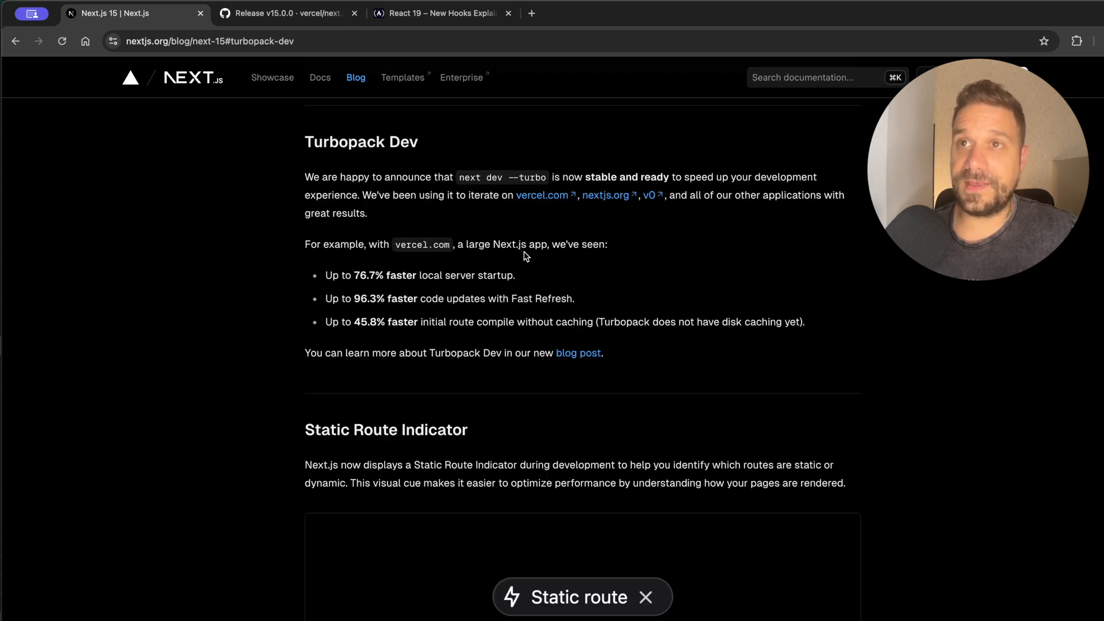
mouse_move(504, 230)
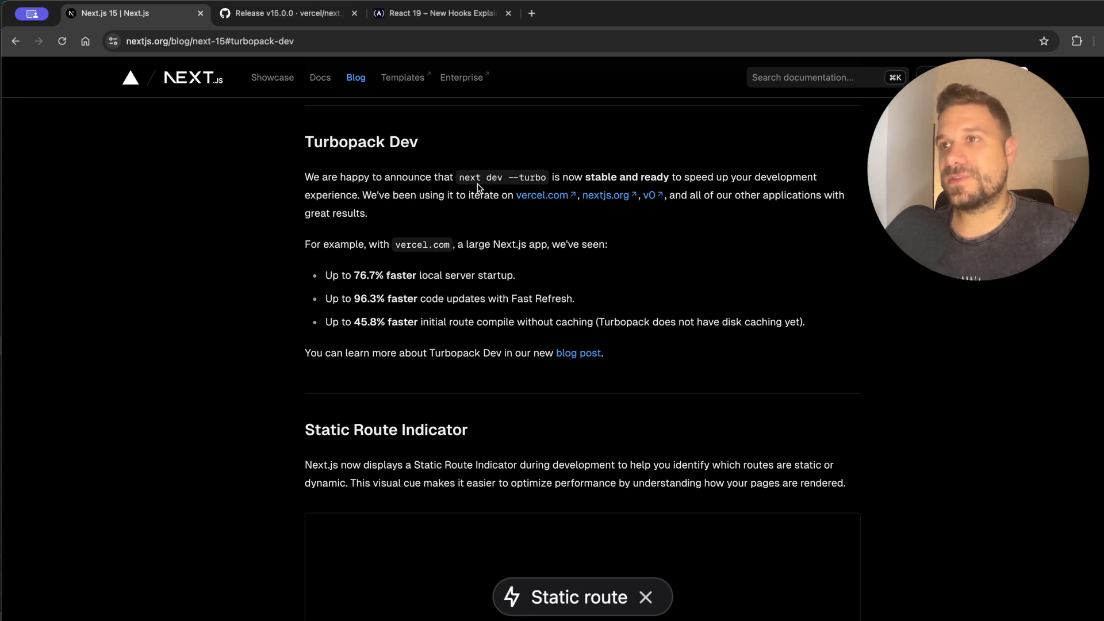
mouse_move(738, 177)
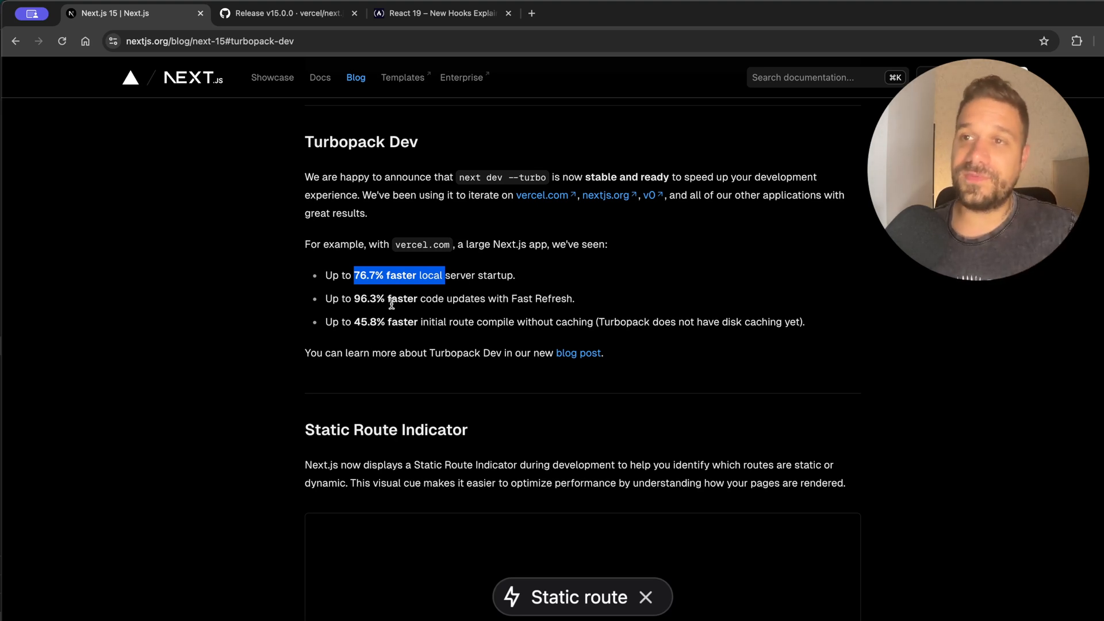
click(451, 298)
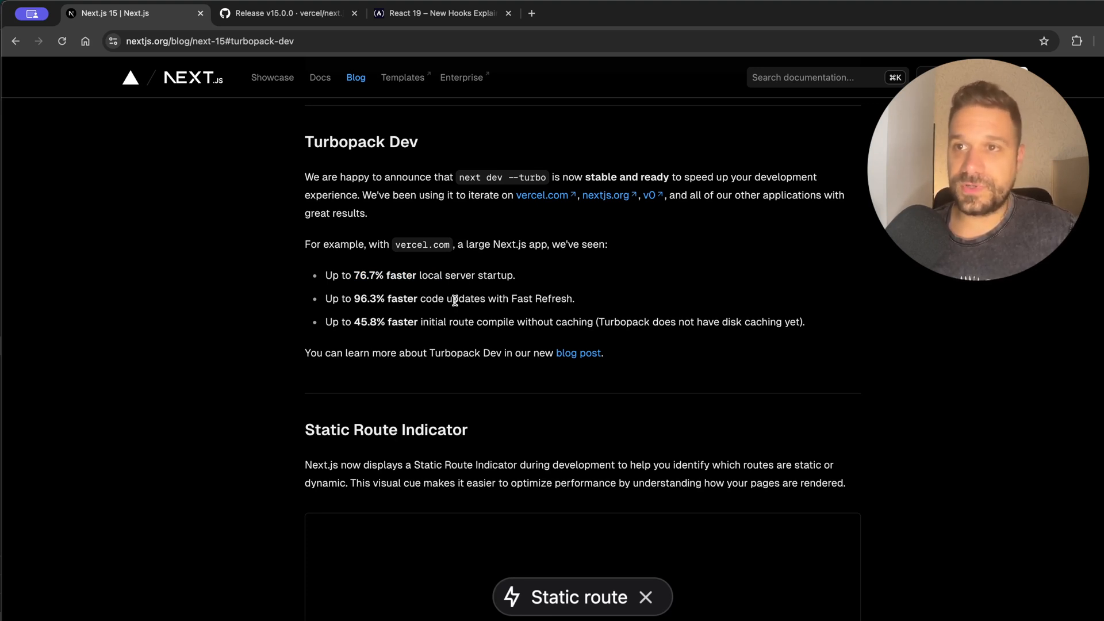
triple_click(419, 274)
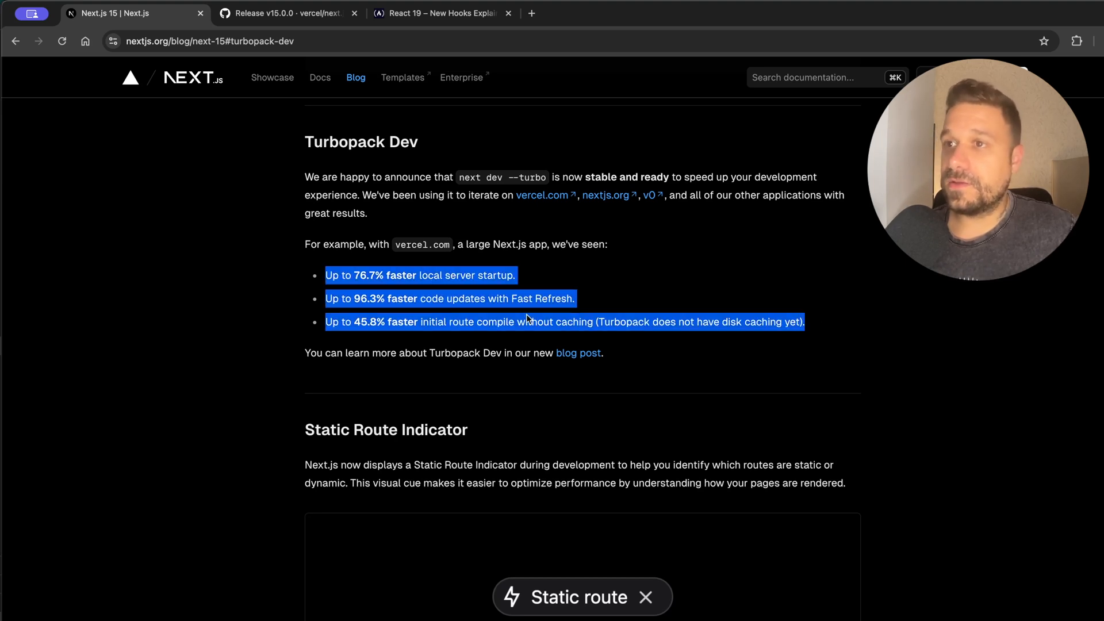
click(477, 322)
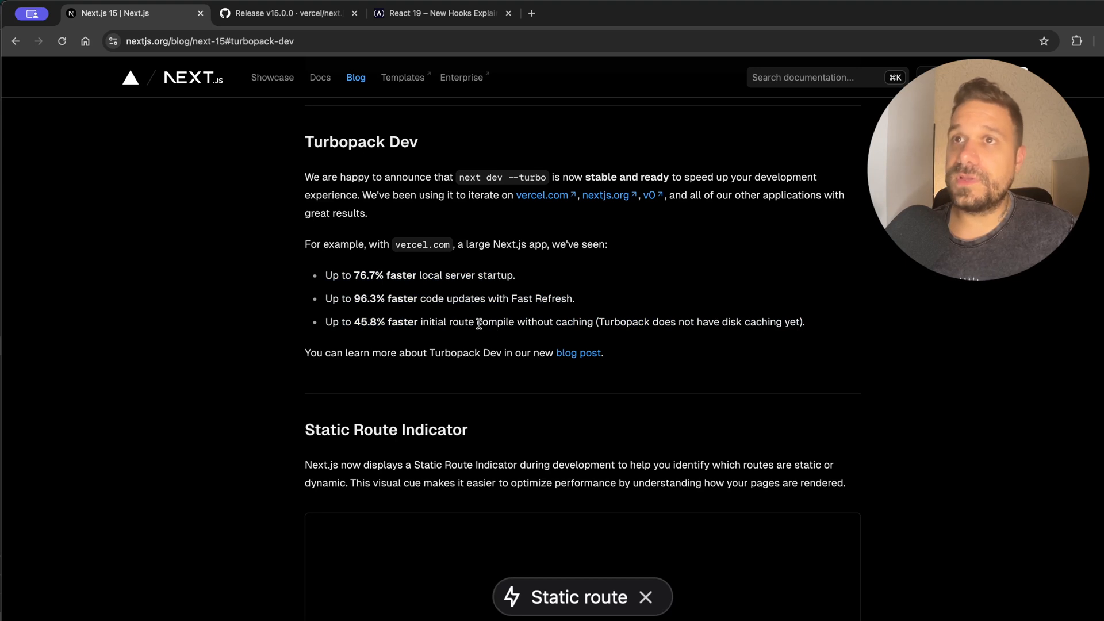
mouse_move(547, 341)
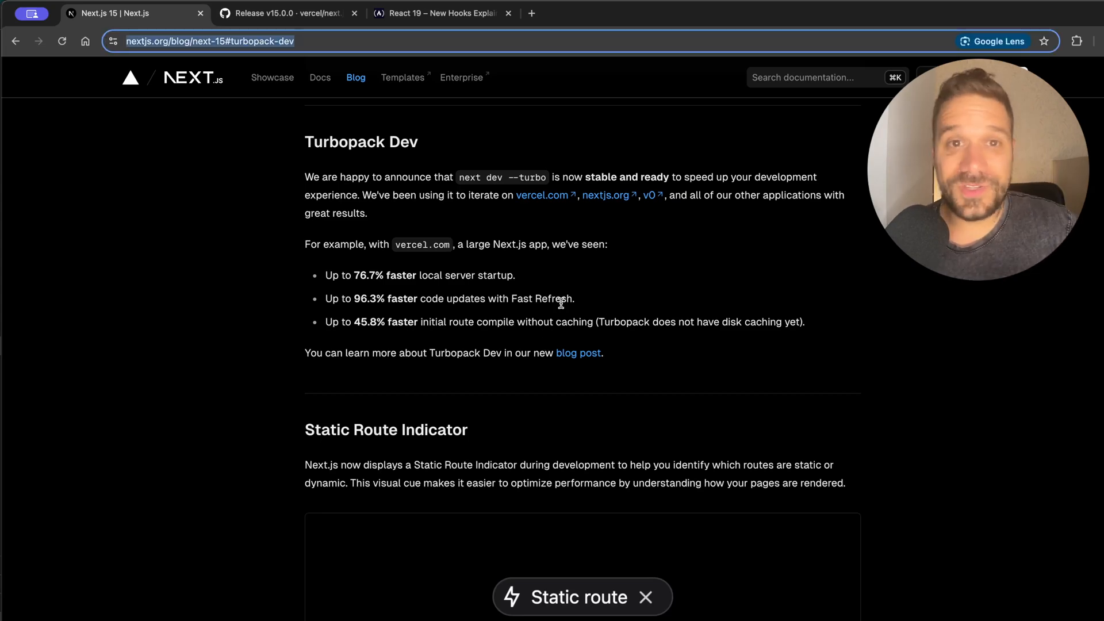
- From the feature list, jump to the ESLint 9 Support section
scroll(up, 3)
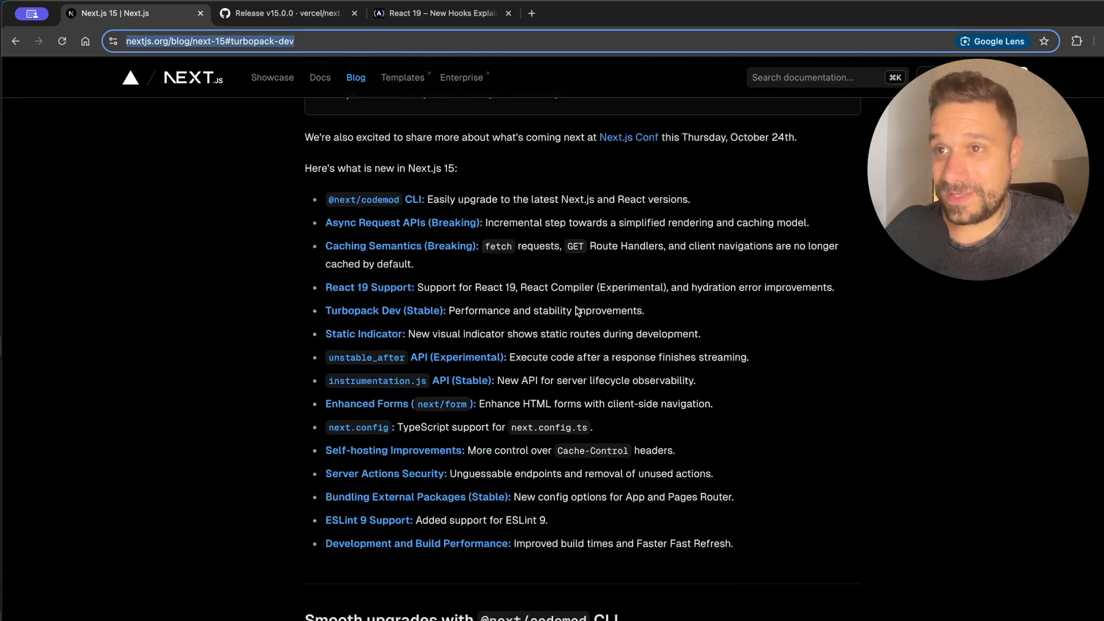
scroll(down, 3)
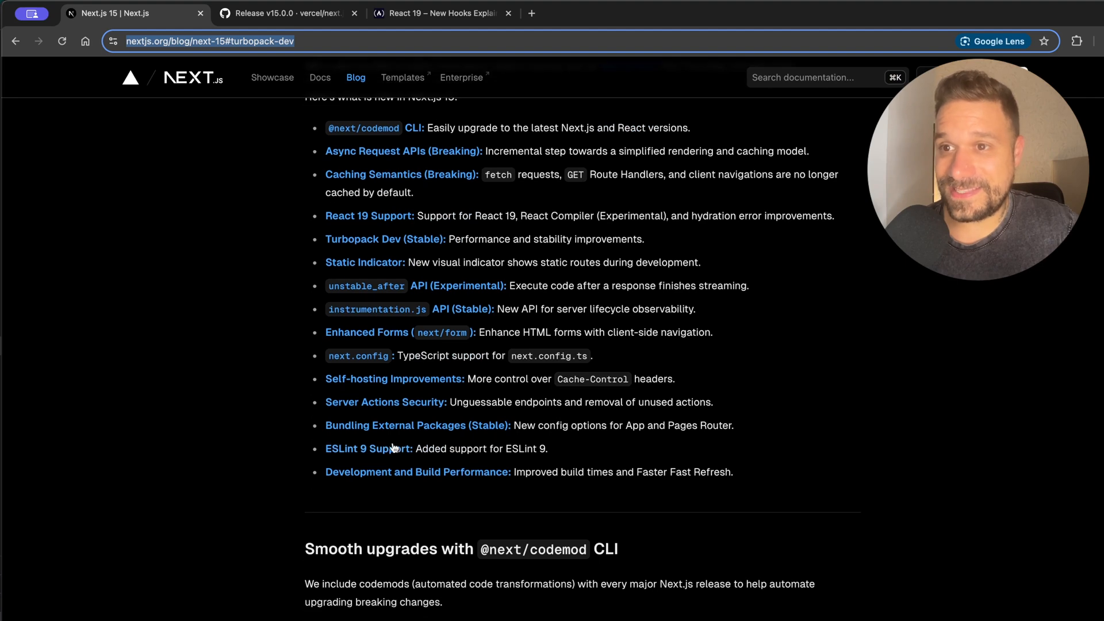
click(368, 449)
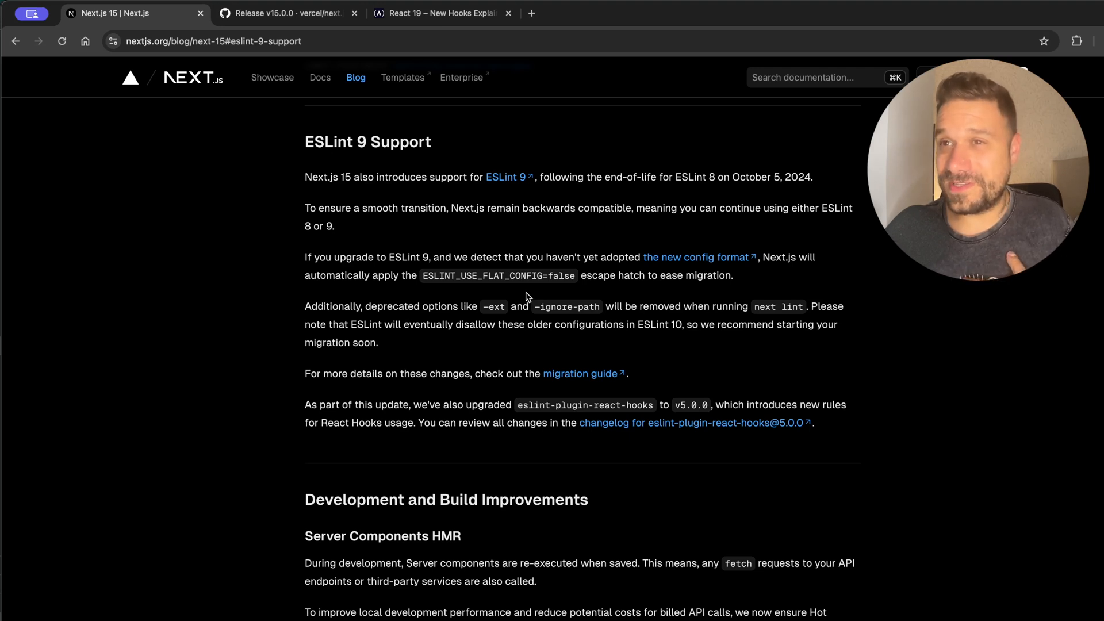
mouse_move(500, 275)
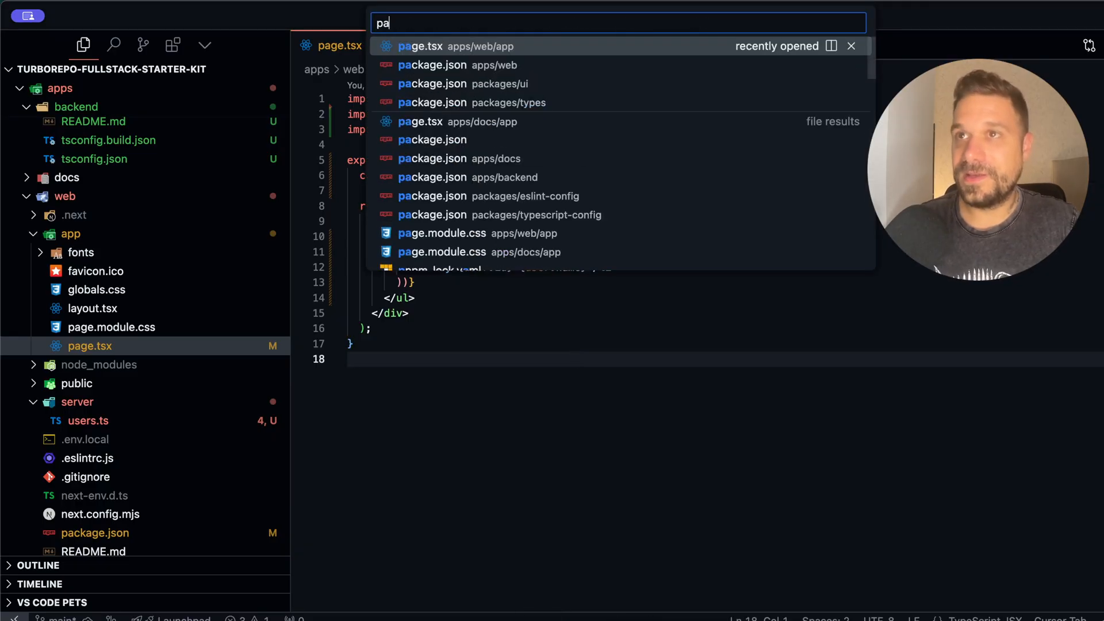
- Open page.tsx from apps/web/app via Quick Open
click(459, 64)
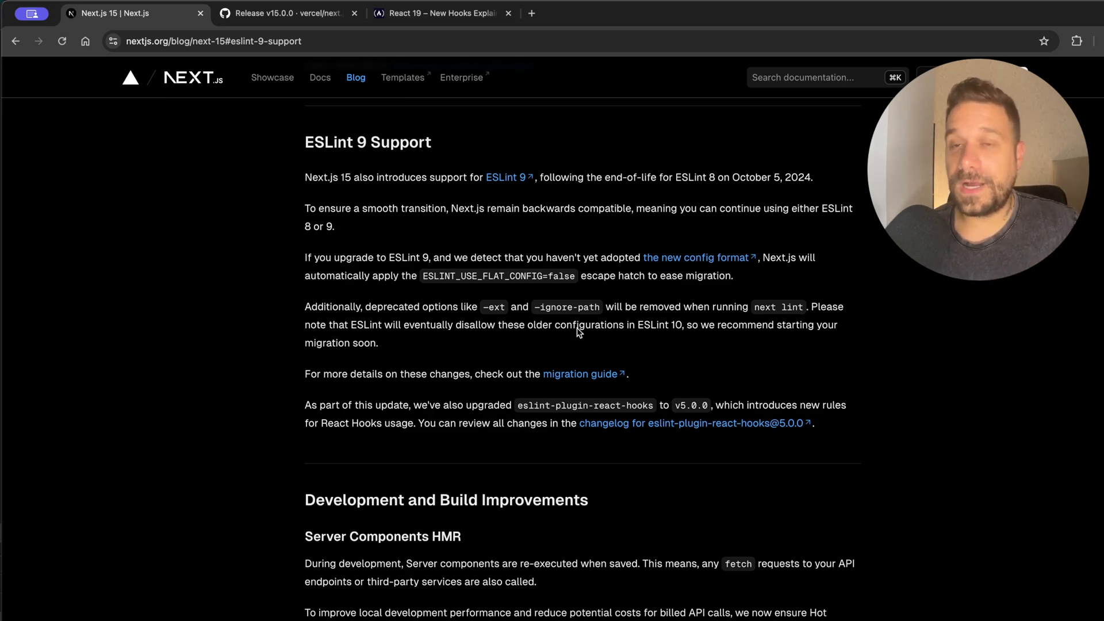
- Scroll back to the 'what's new' list and clear the highlight on the Static Indicator description
scroll(down, 3)
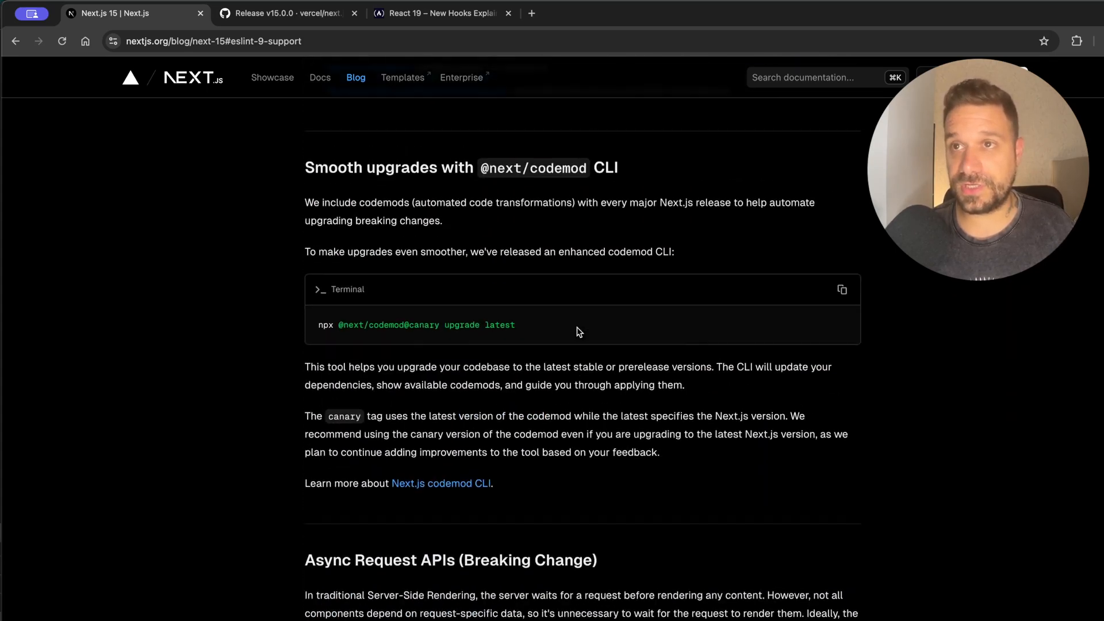
scroll(up, 3)
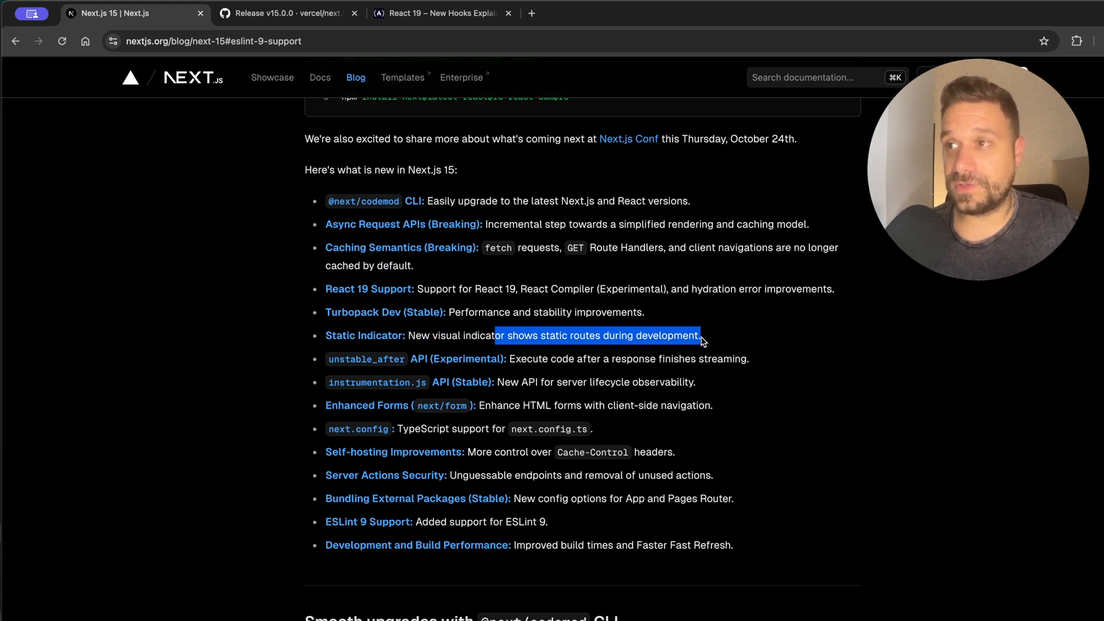
click(694, 334)
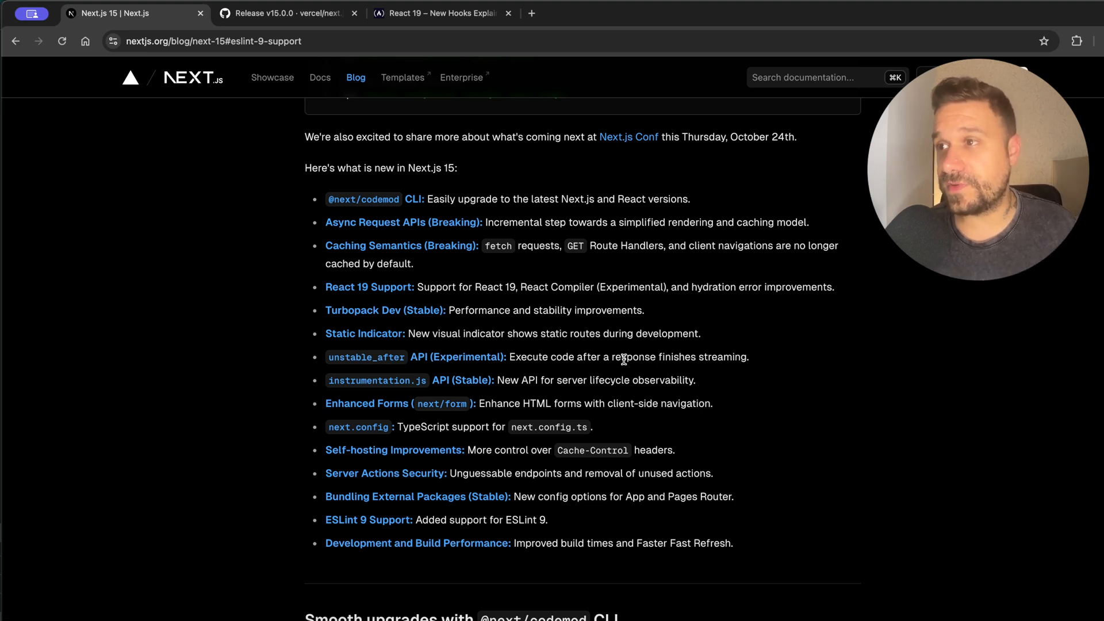
mouse_move(743, 356)
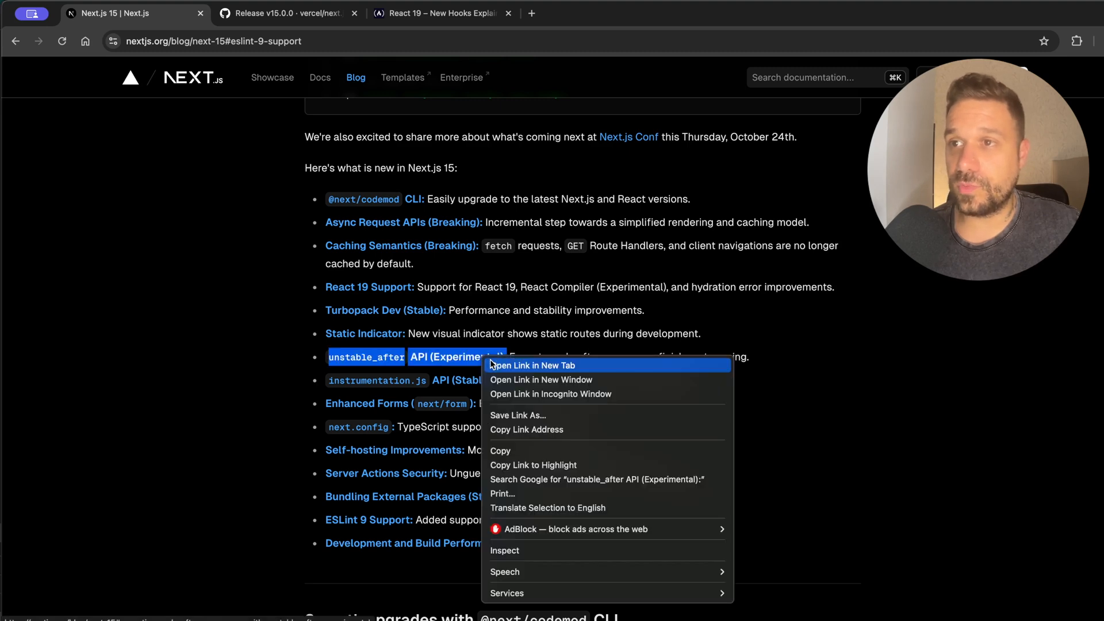
click(531, 365)
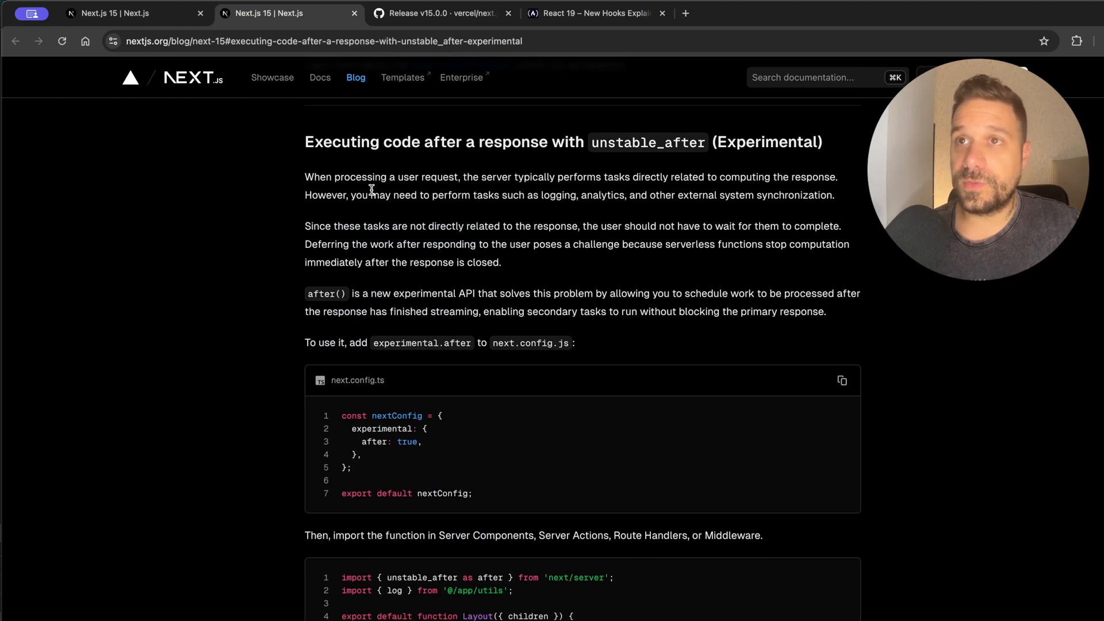
mouse_move(528, 195)
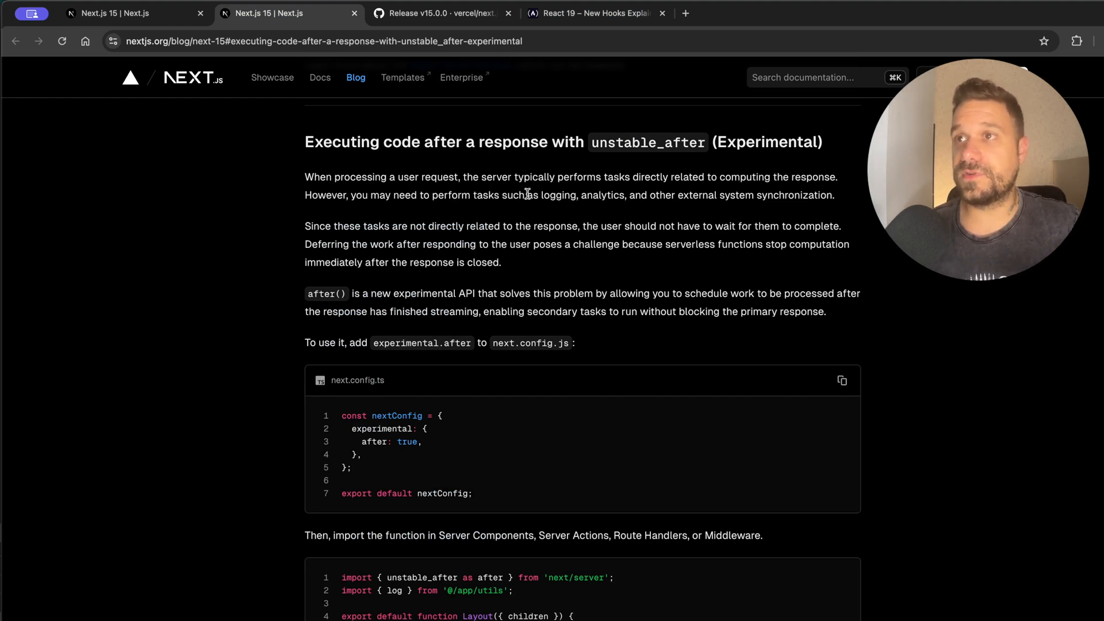
mouse_move(729, 189)
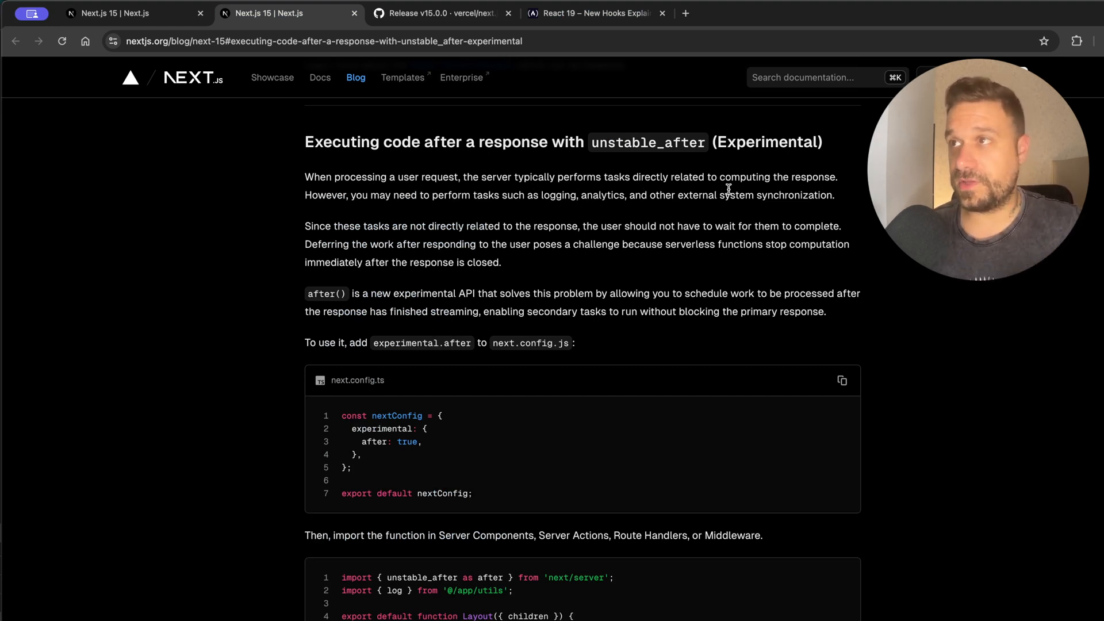
mouse_move(434, 196)
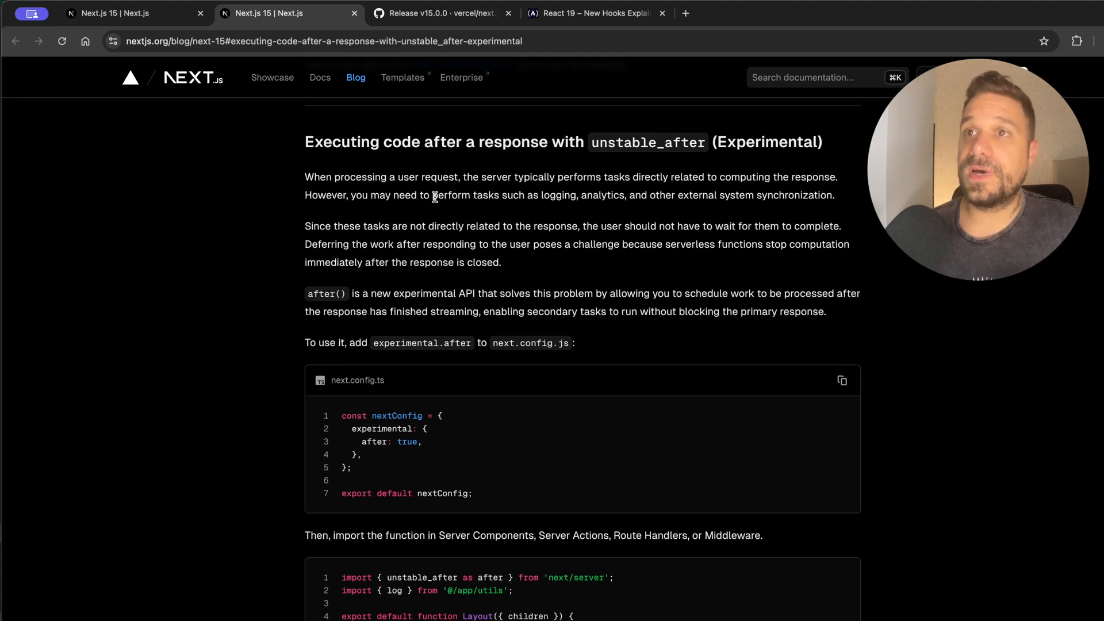
mouse_move(532, 207)
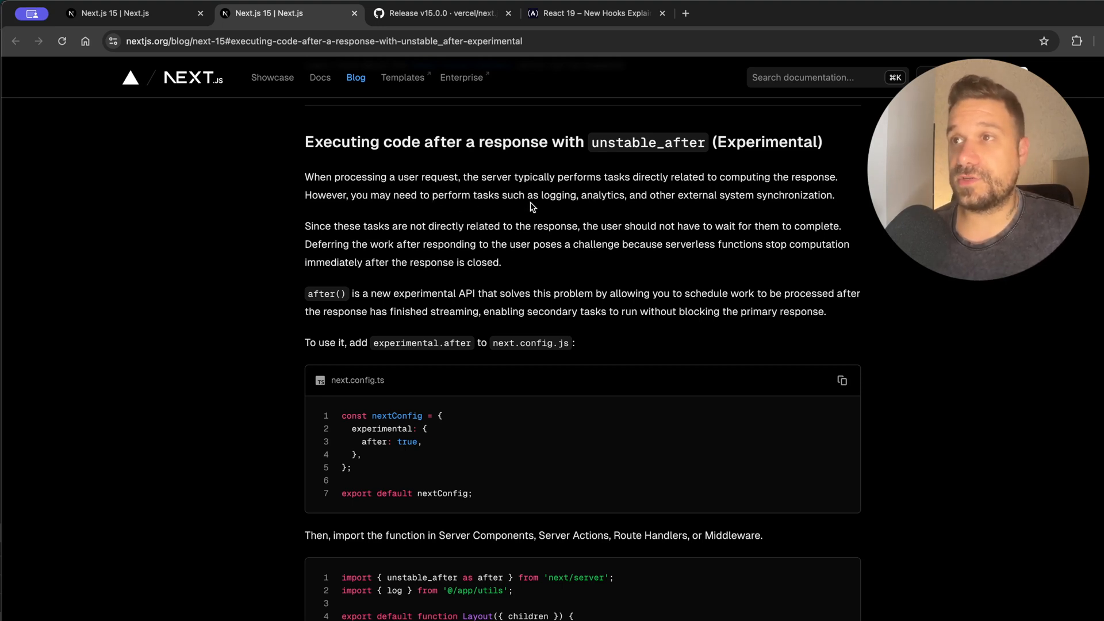
mouse_move(477, 246)
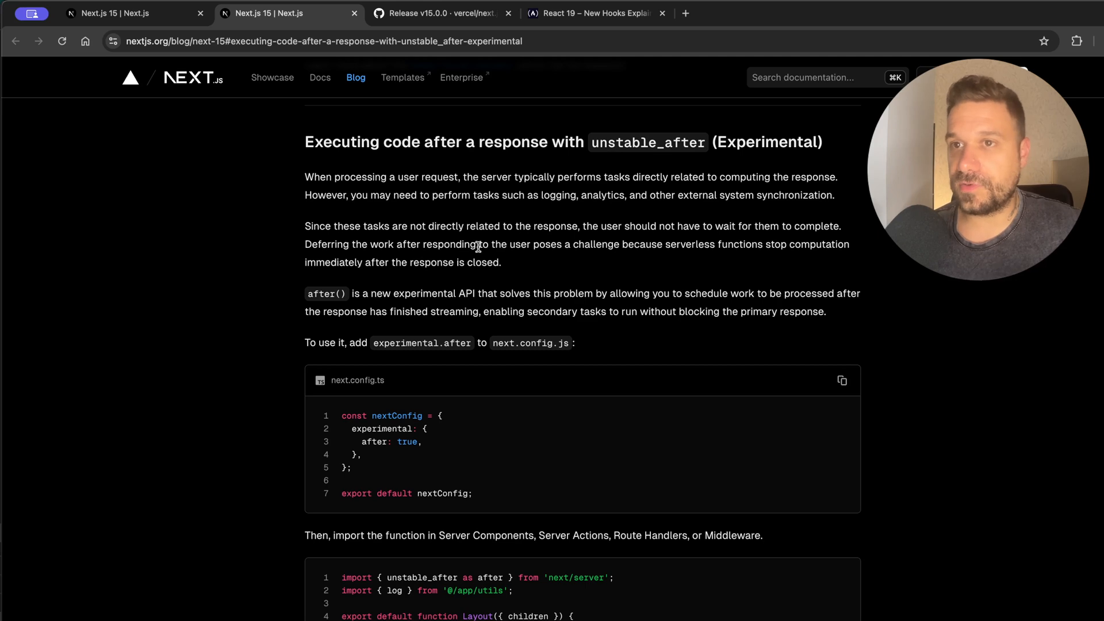
scroll(down, 3)
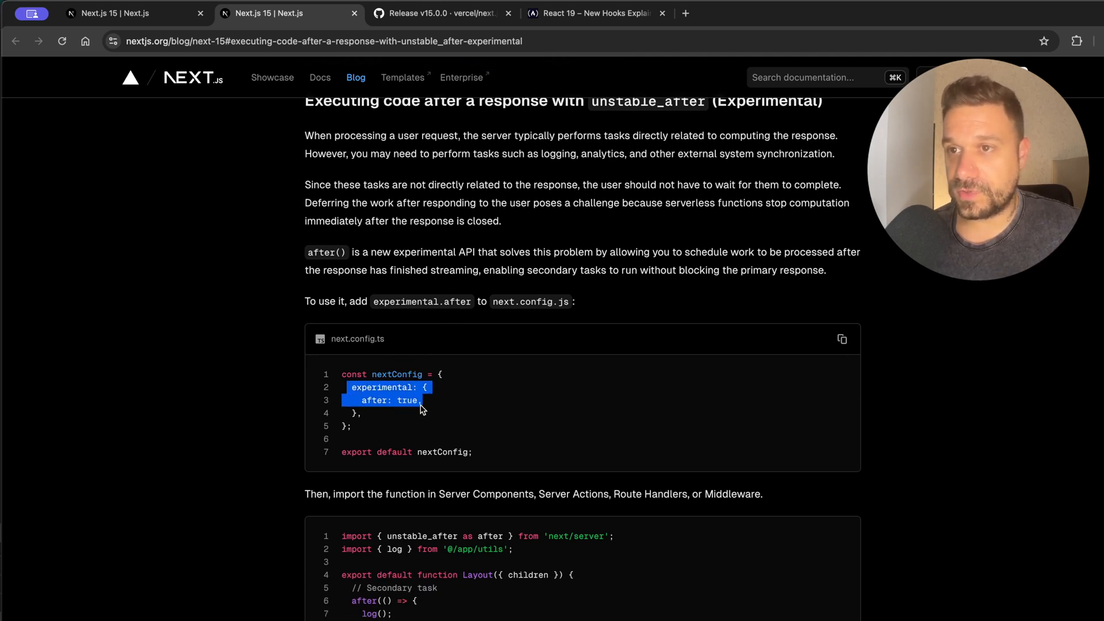
scroll(down, 3)
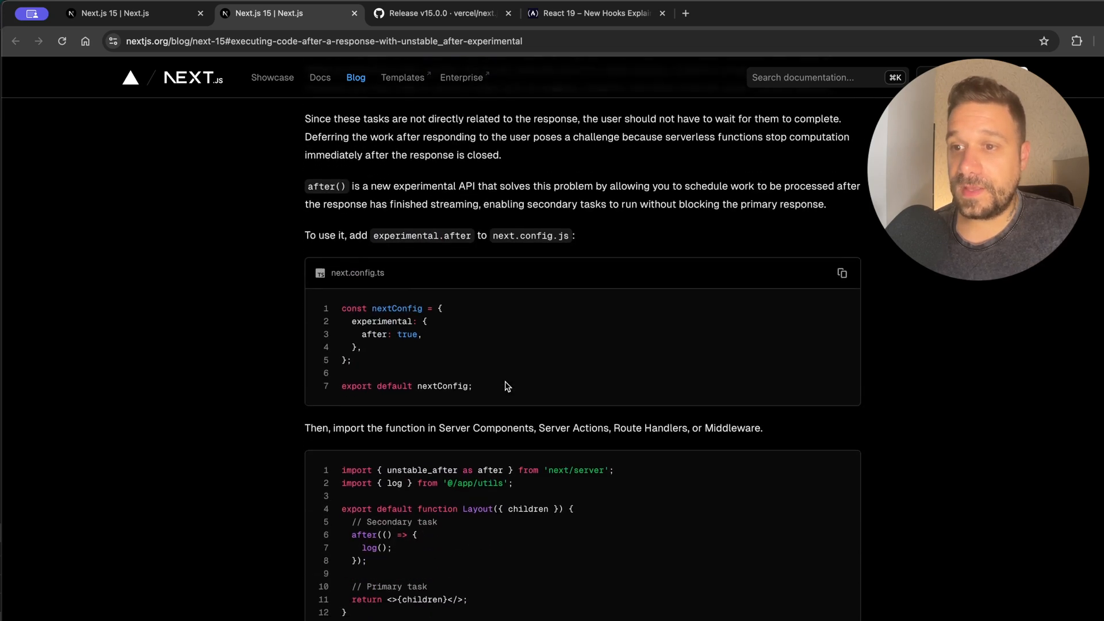
scroll(down, 3)
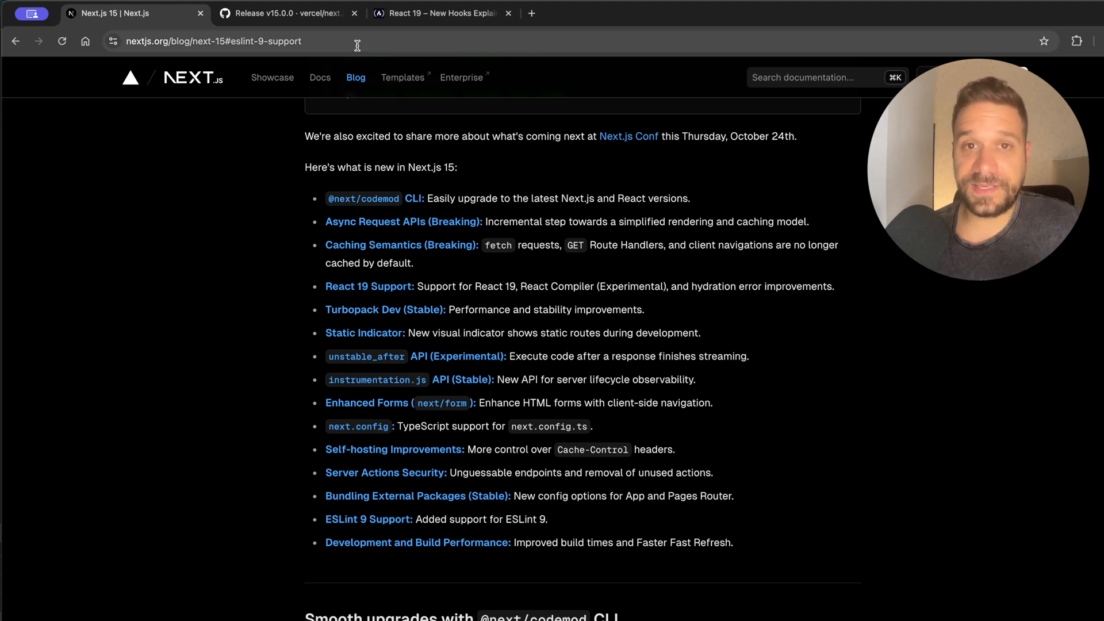
mouse_move(593, 404)
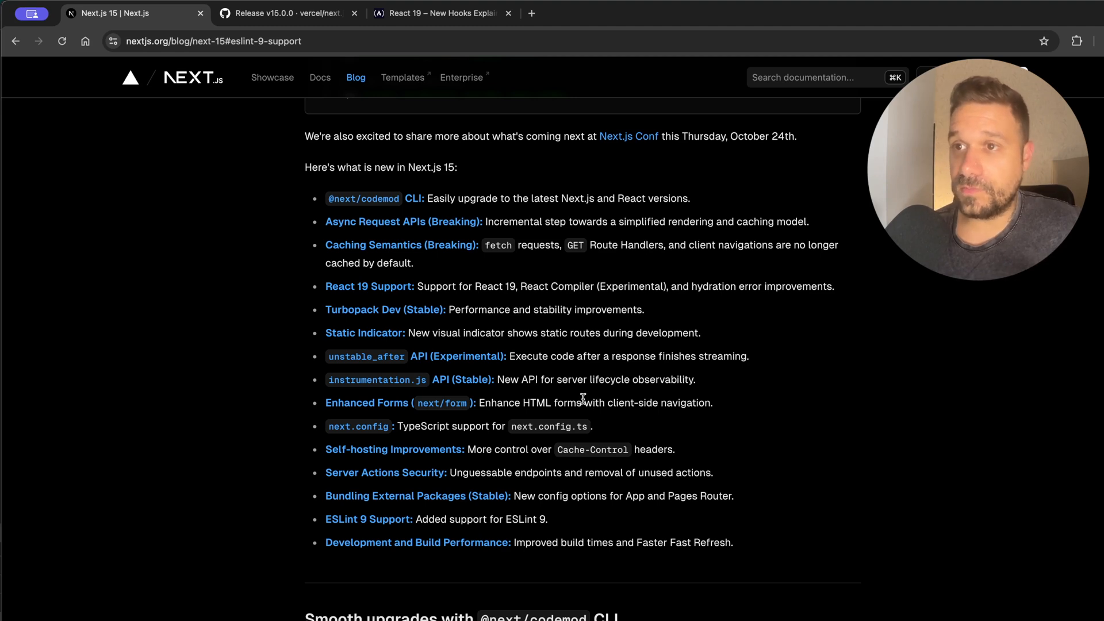
scroll(down, 3)
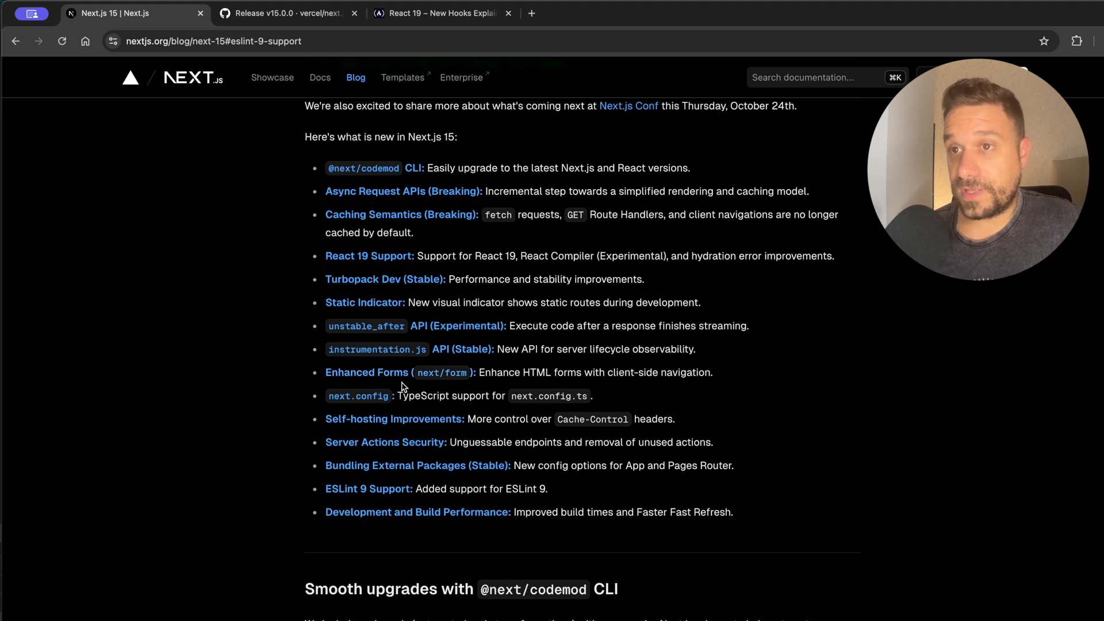
mouse_move(493, 375)
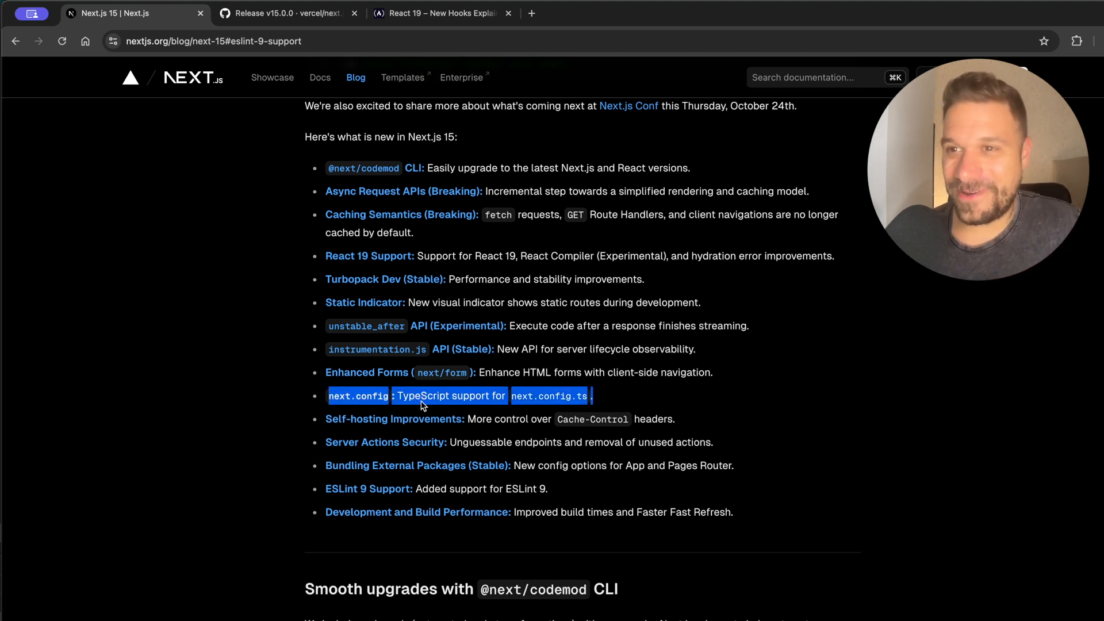
click(437, 395)
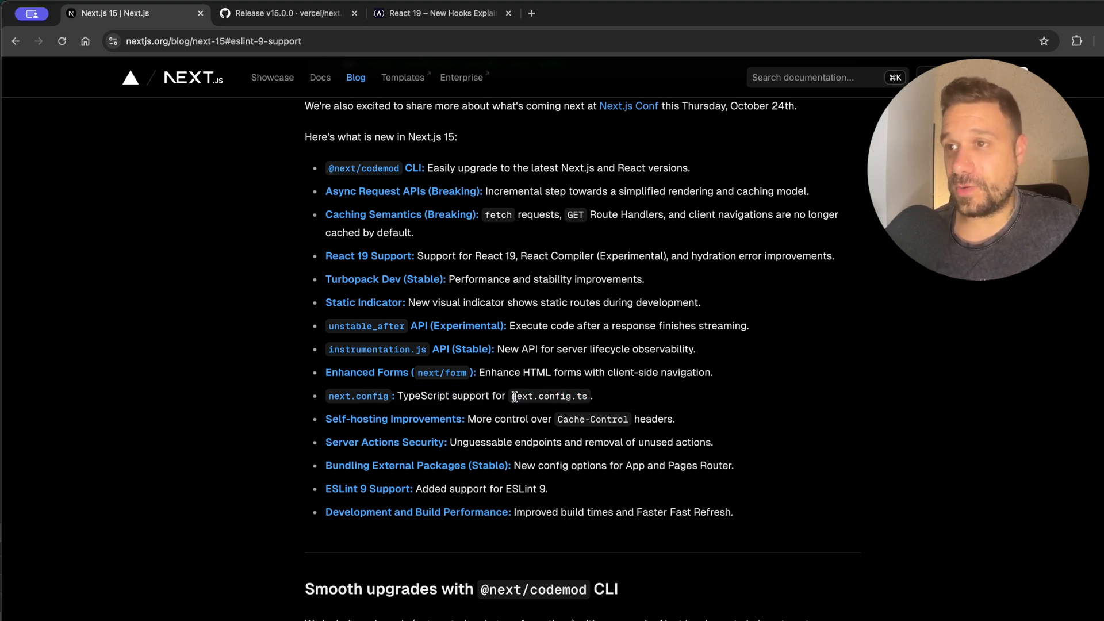
double_click(549, 396)
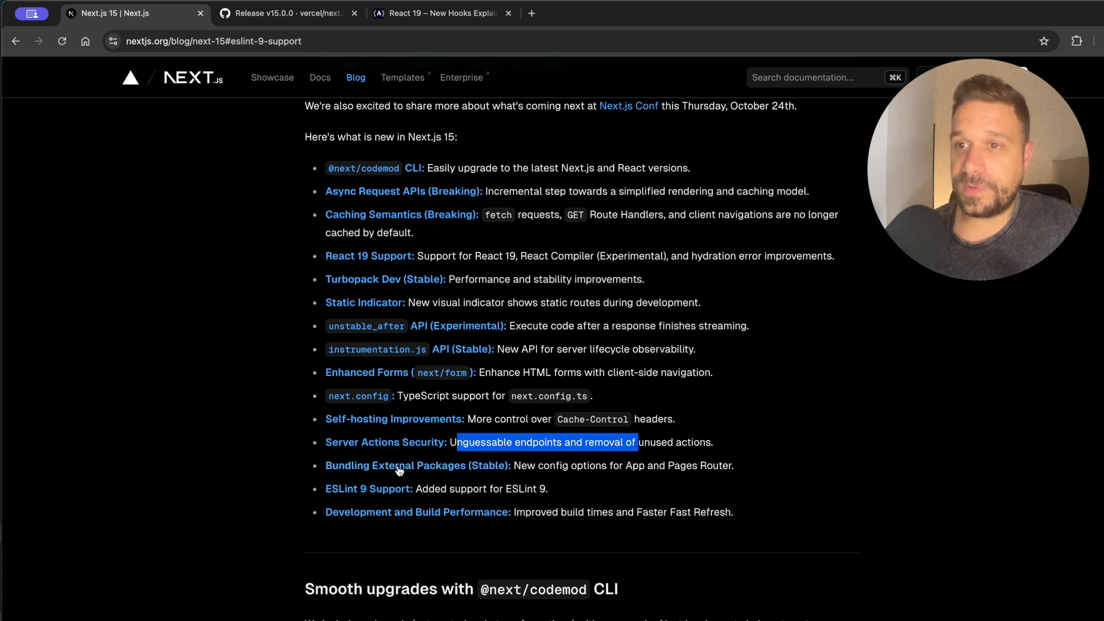
click(525, 466)
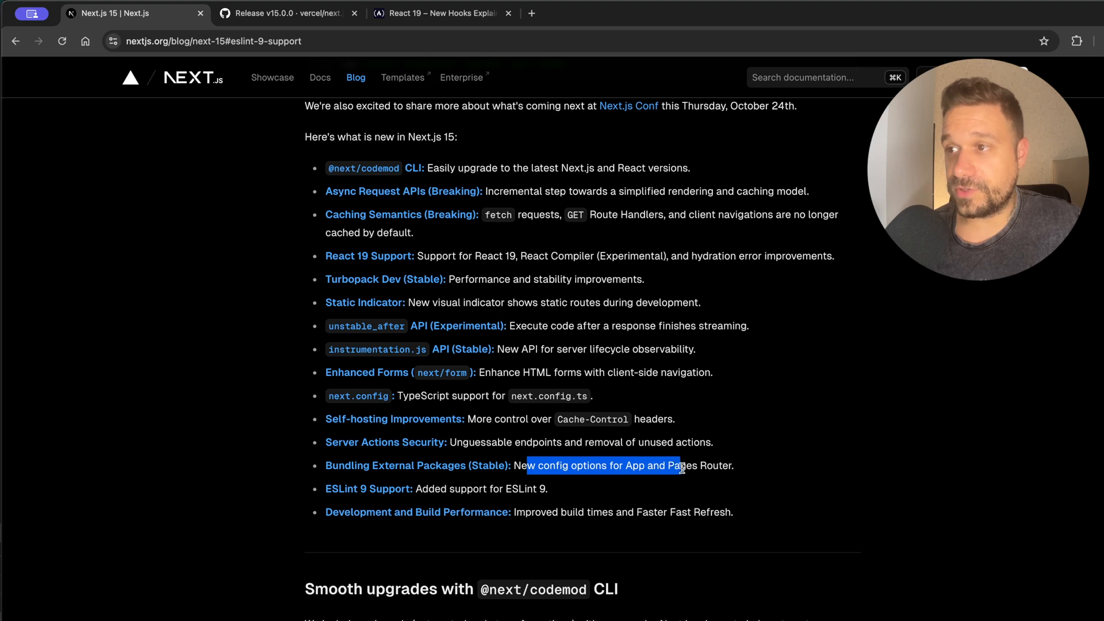
scroll(down, 3)
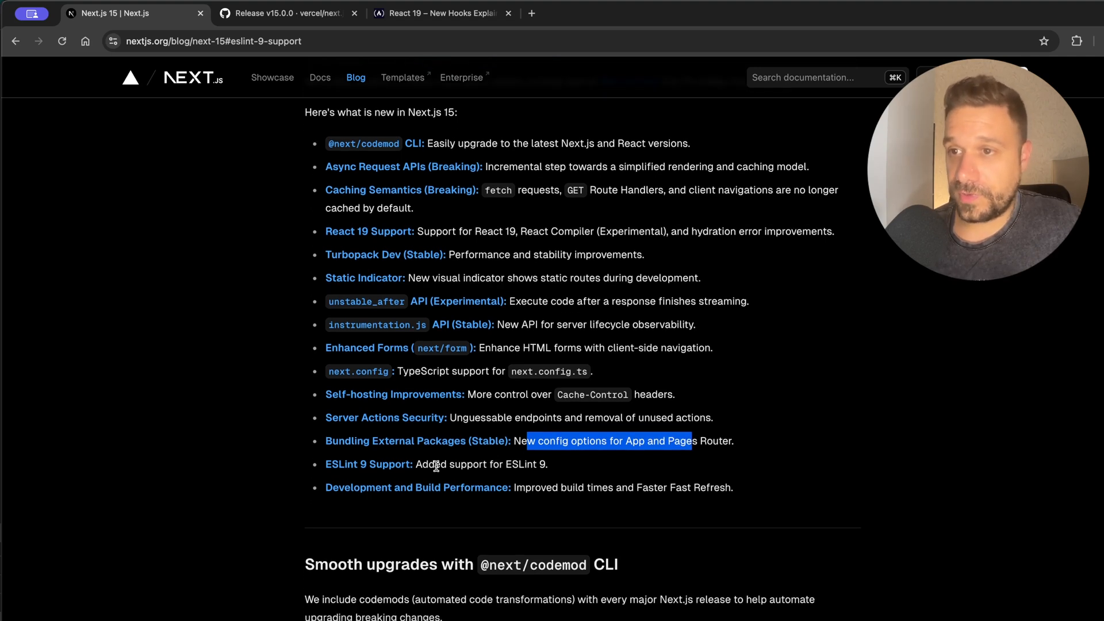
scroll(down, 3)
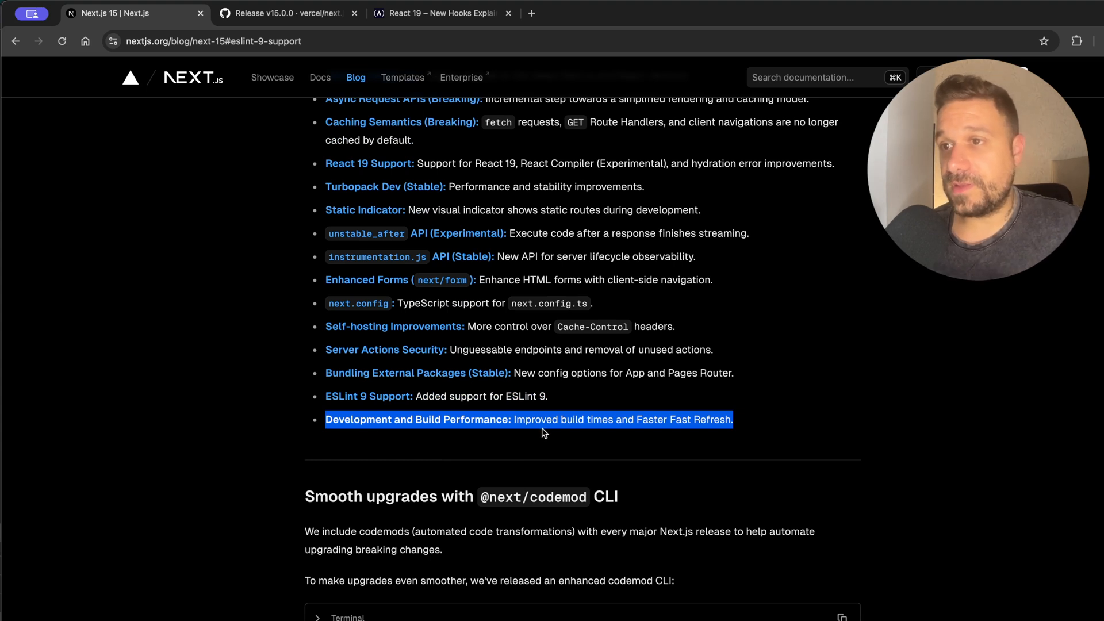
click(545, 420)
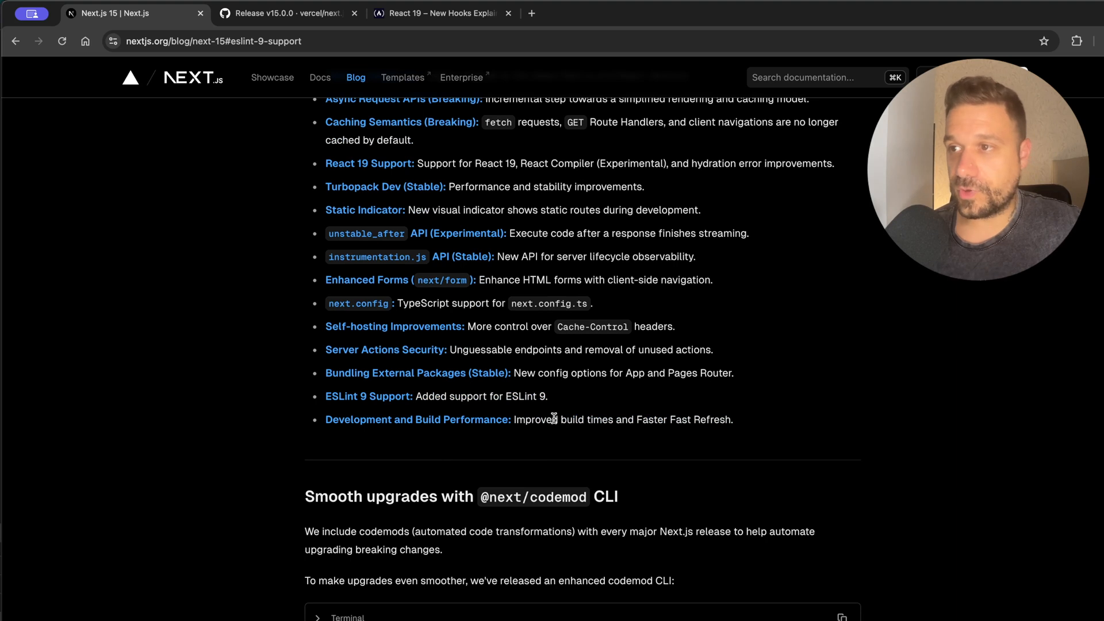
mouse_move(625, 420)
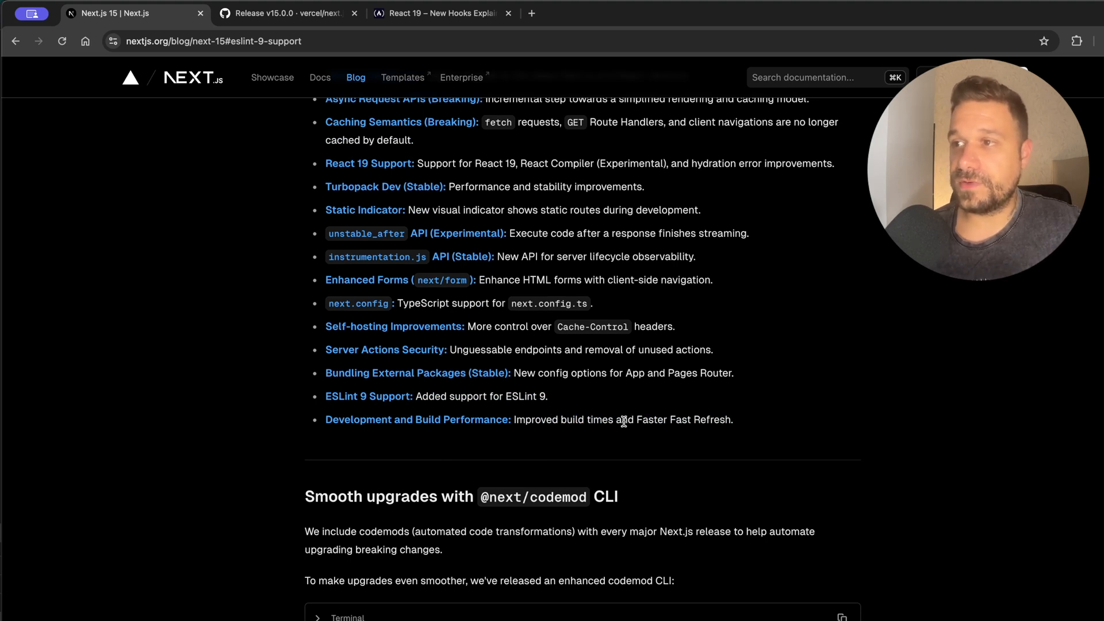
mouse_move(682, 422)
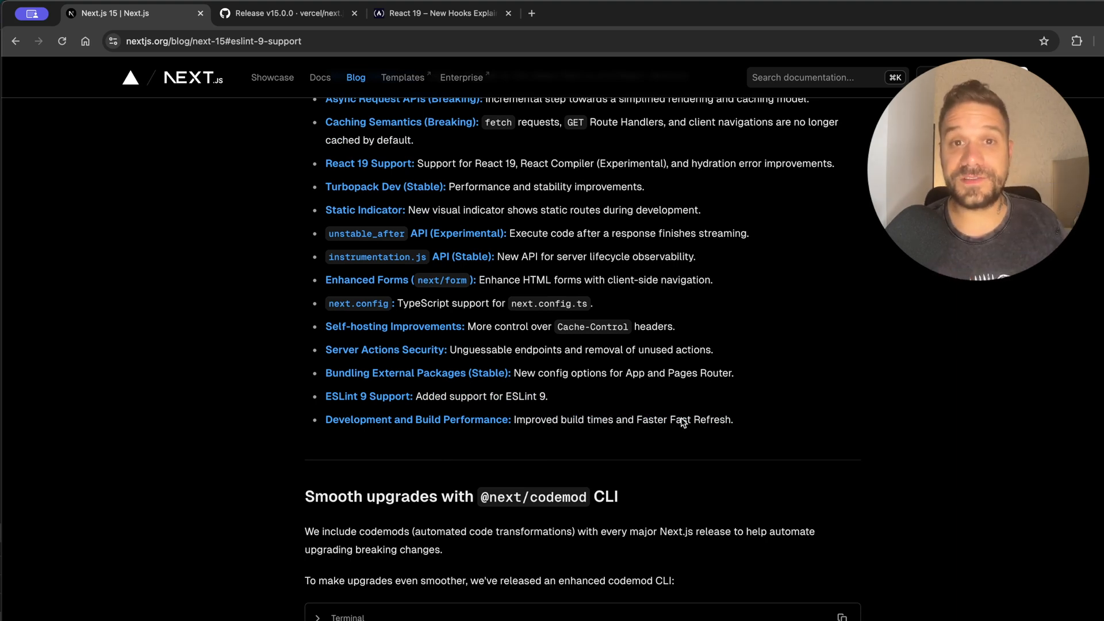